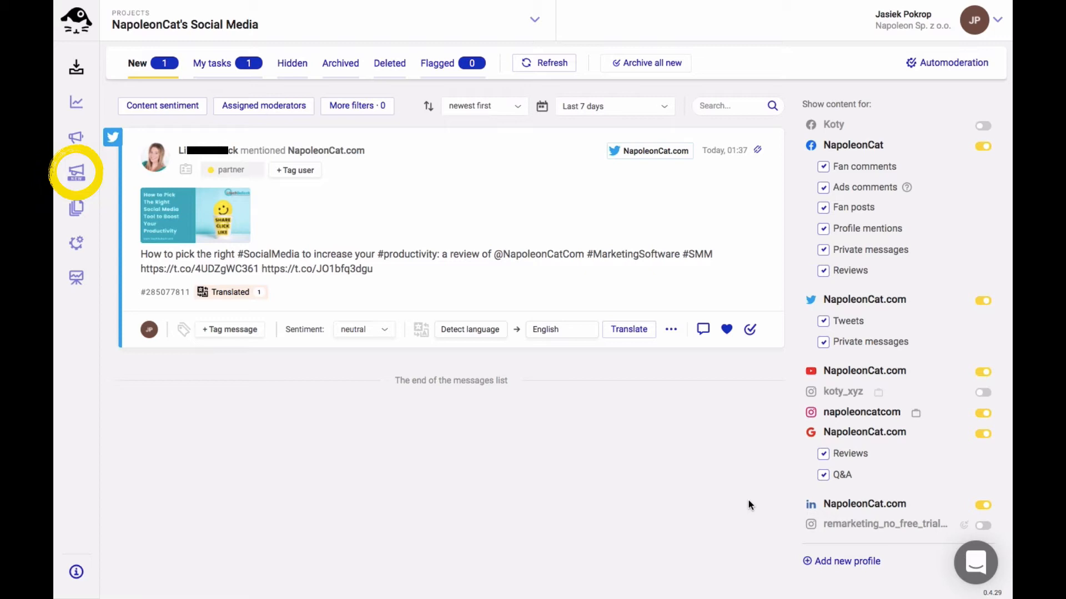
pyautogui.moveTo(152, 262)
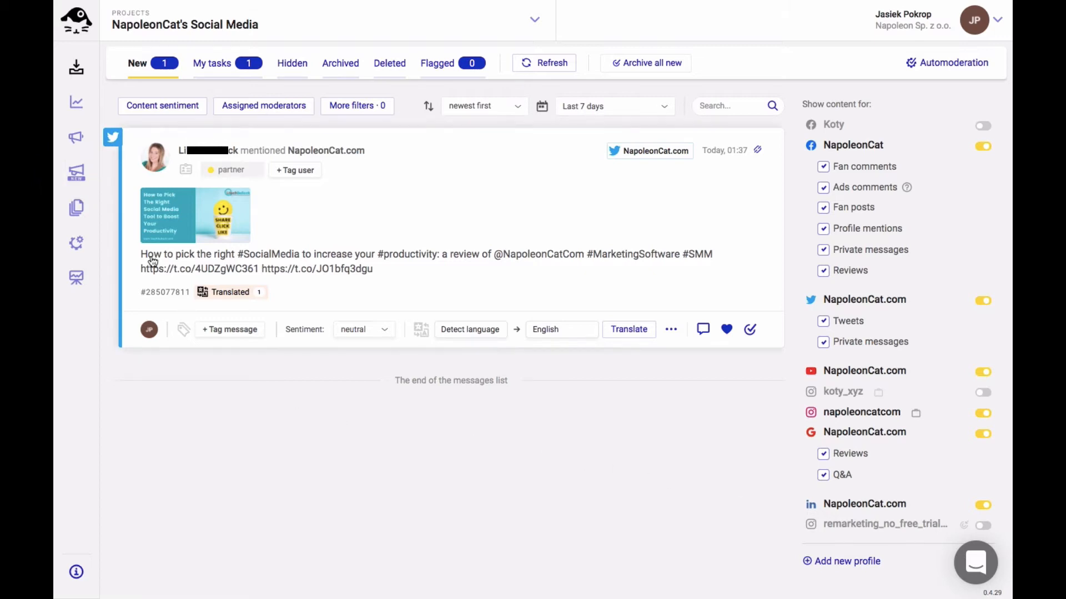
# Switch from the inbox to the Publisher calendar showing the weekly post schedule.
pyautogui.click(76, 172)
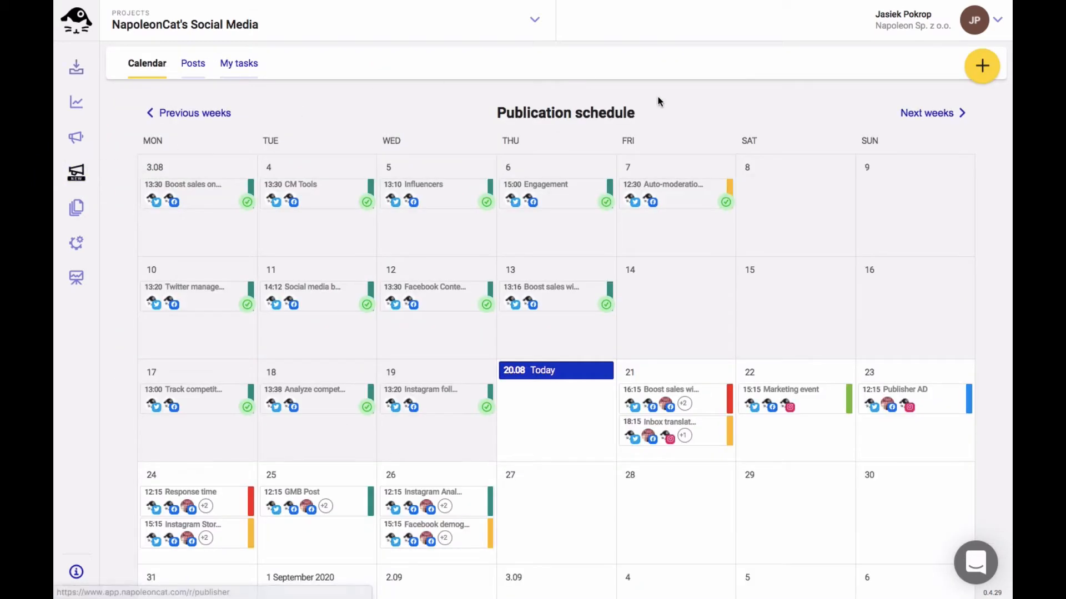
pyautogui.moveTo(675, 102)
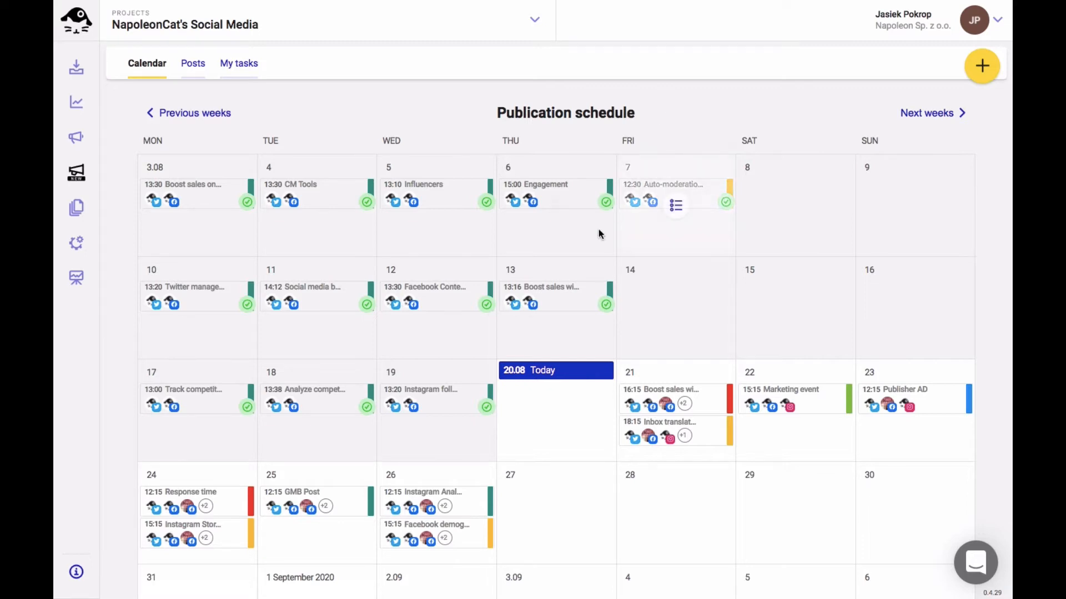
pyautogui.moveTo(556, 412)
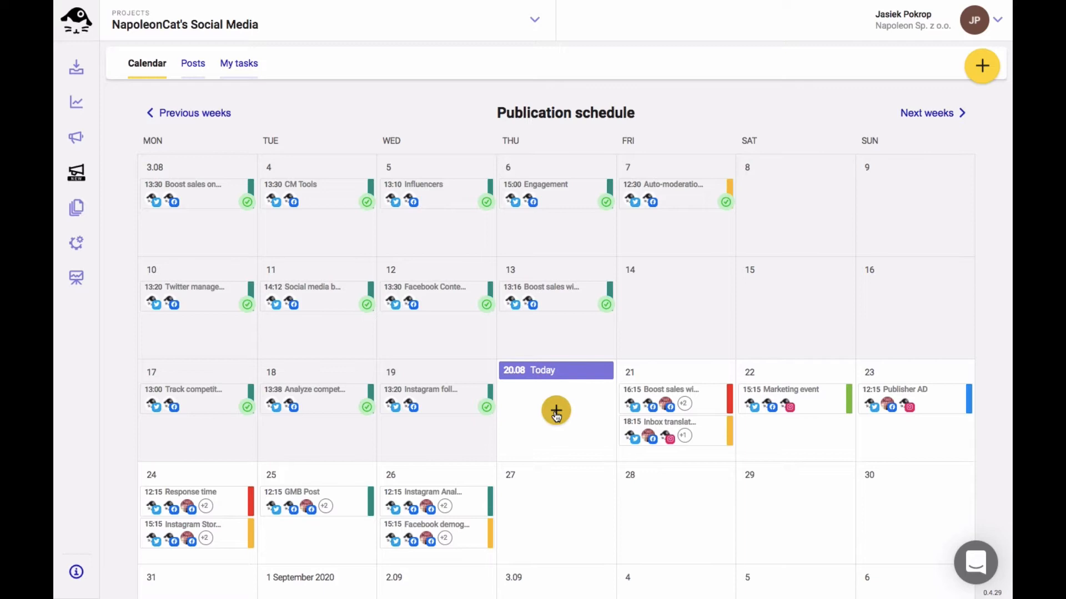
# Start a new post from today's calendar cell, opening the composer at 13:56.
pyautogui.click(556, 411)
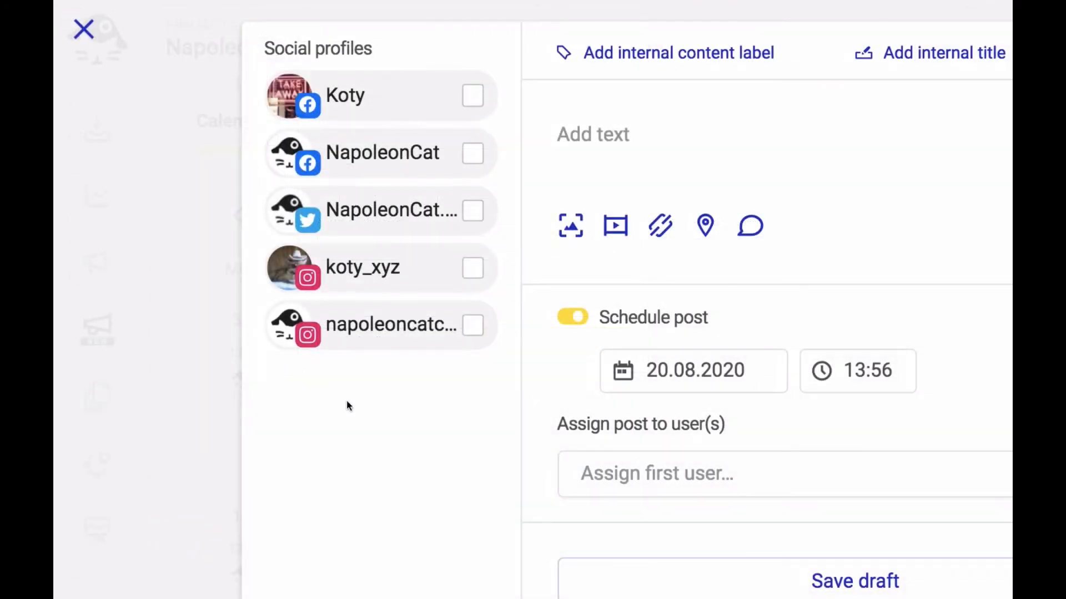
pyautogui.moveTo(474, 506)
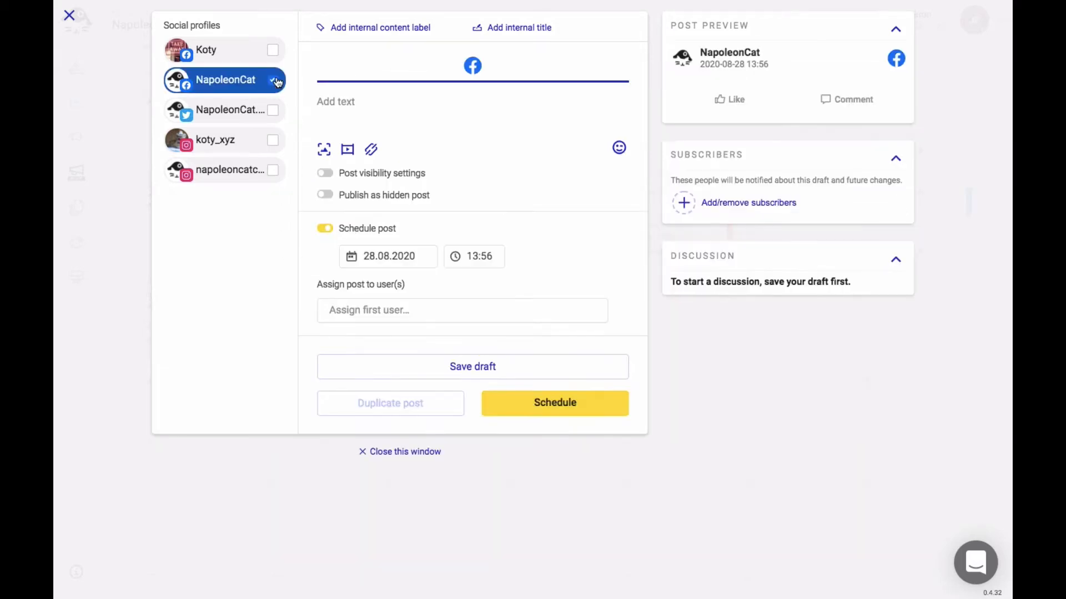
# Add the Twitter profile and a link entry, trying UTM tags and leaving them off.
pyautogui.click(224, 169)
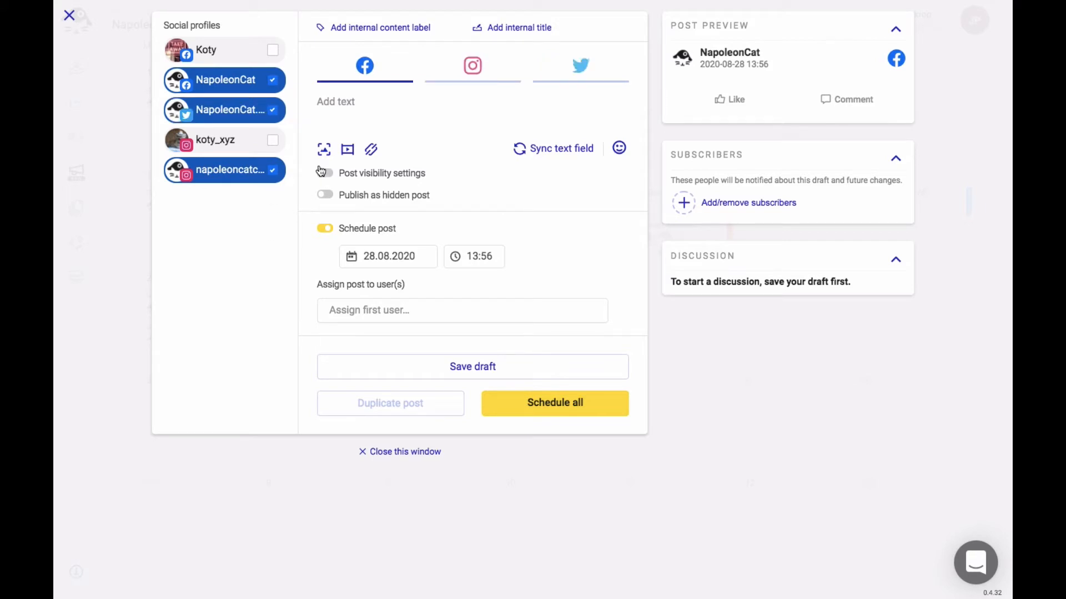
pyautogui.moveTo(324, 150)
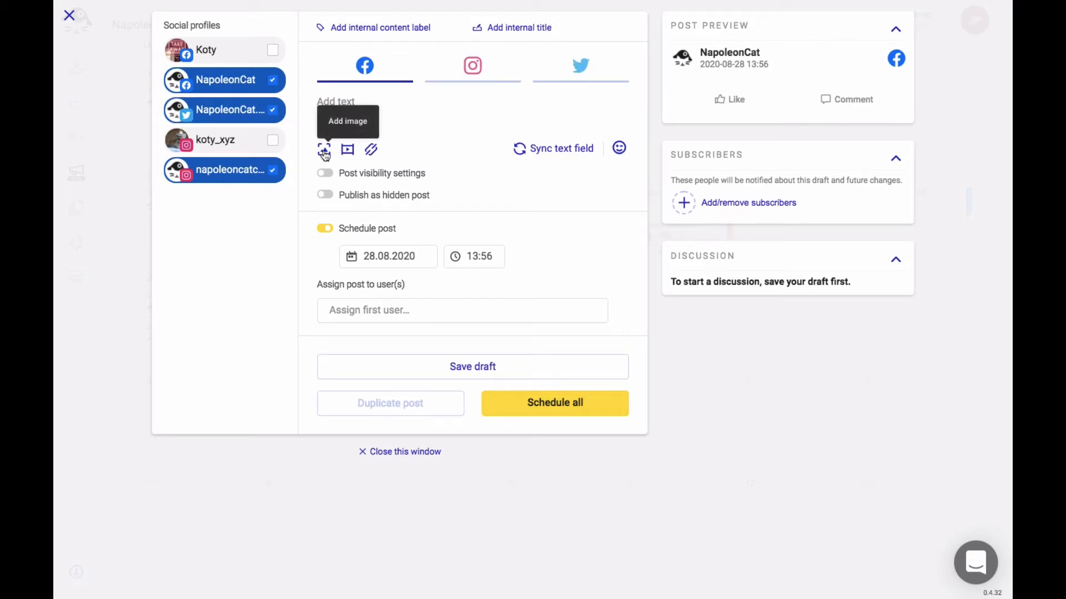
pyautogui.moveTo(346, 150)
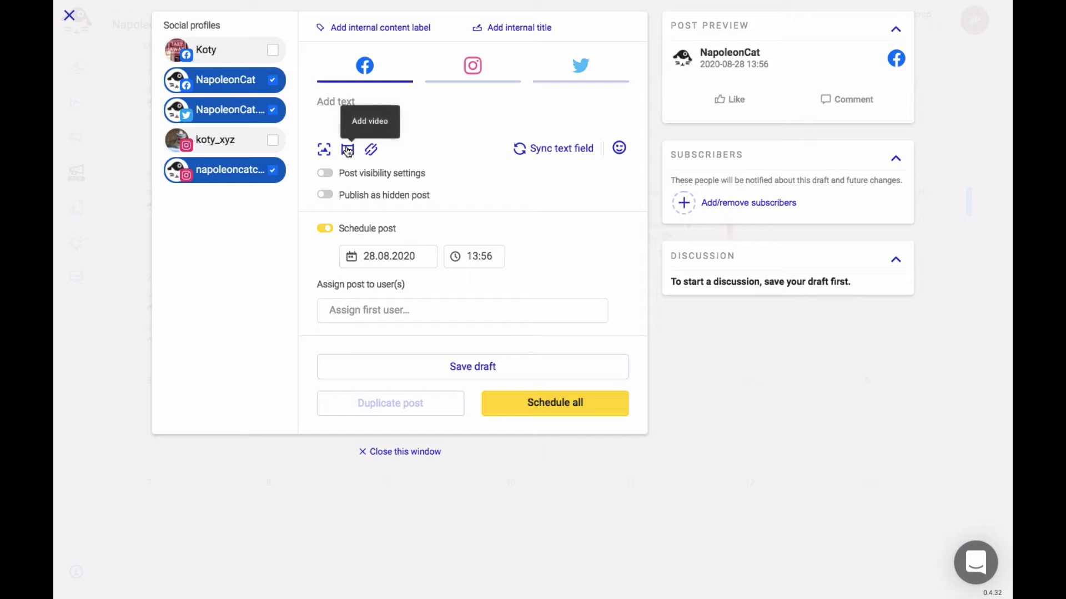
pyautogui.moveTo(370, 150)
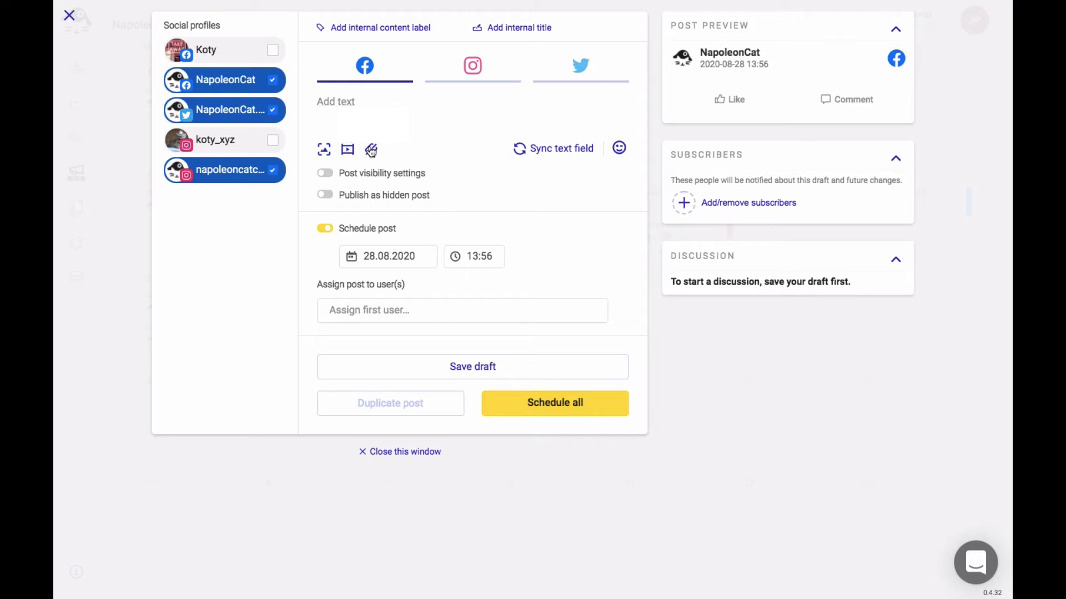
pyautogui.click(371, 150)
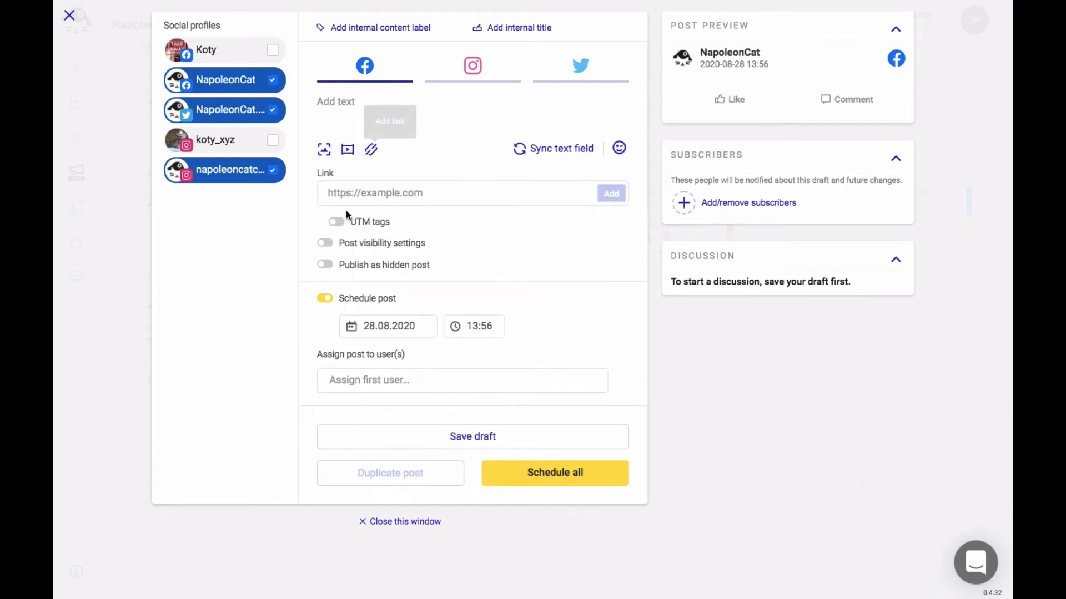
pyautogui.click(334, 222)
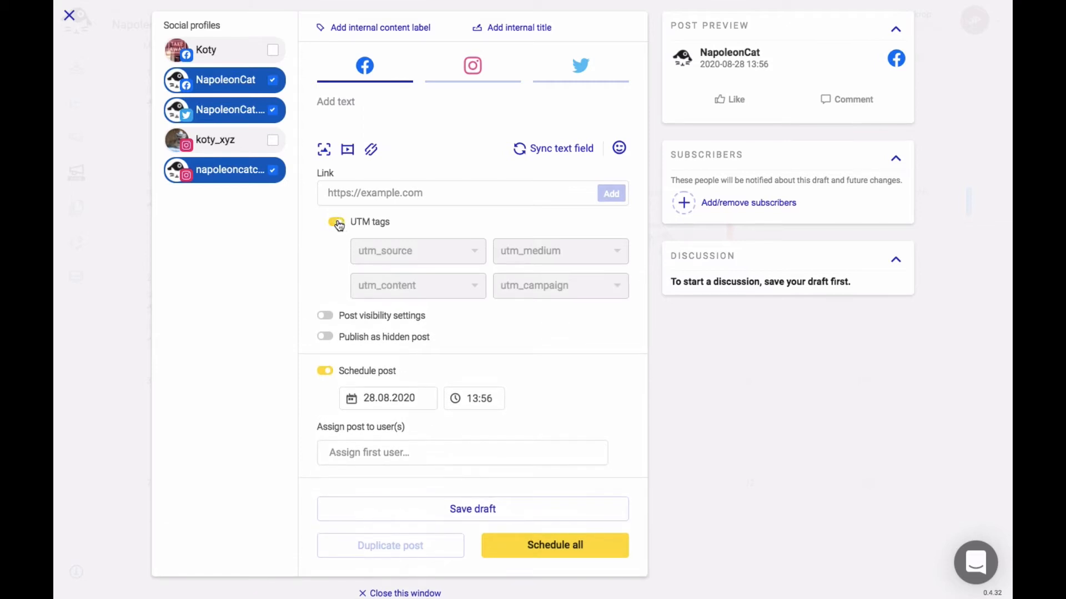
pyautogui.click(335, 222)
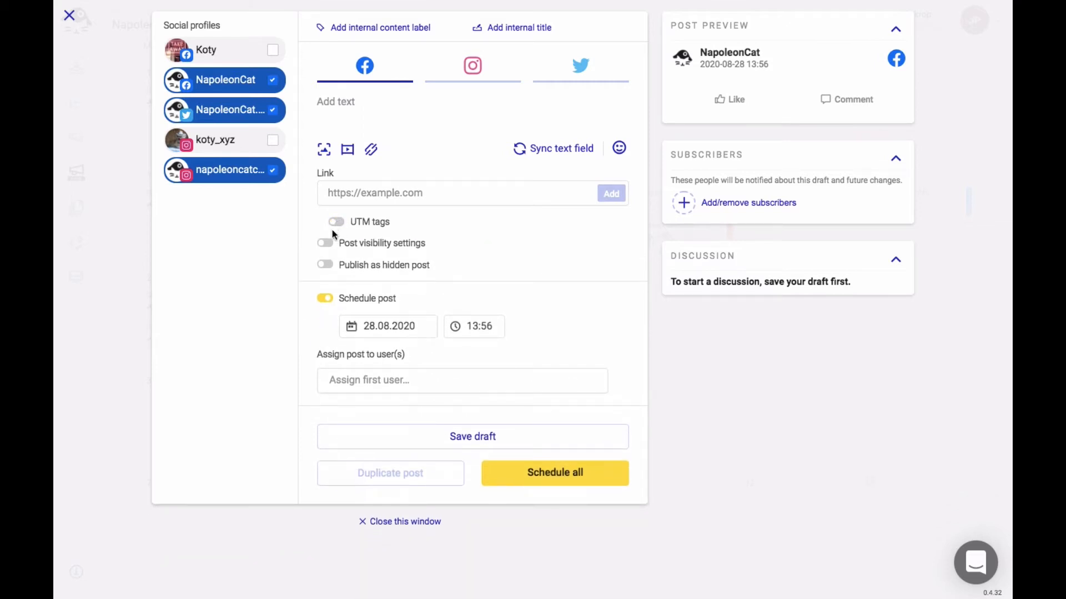
# Try the post visibility and publish-as-hidden options, leaving both off.
pyautogui.click(325, 243)
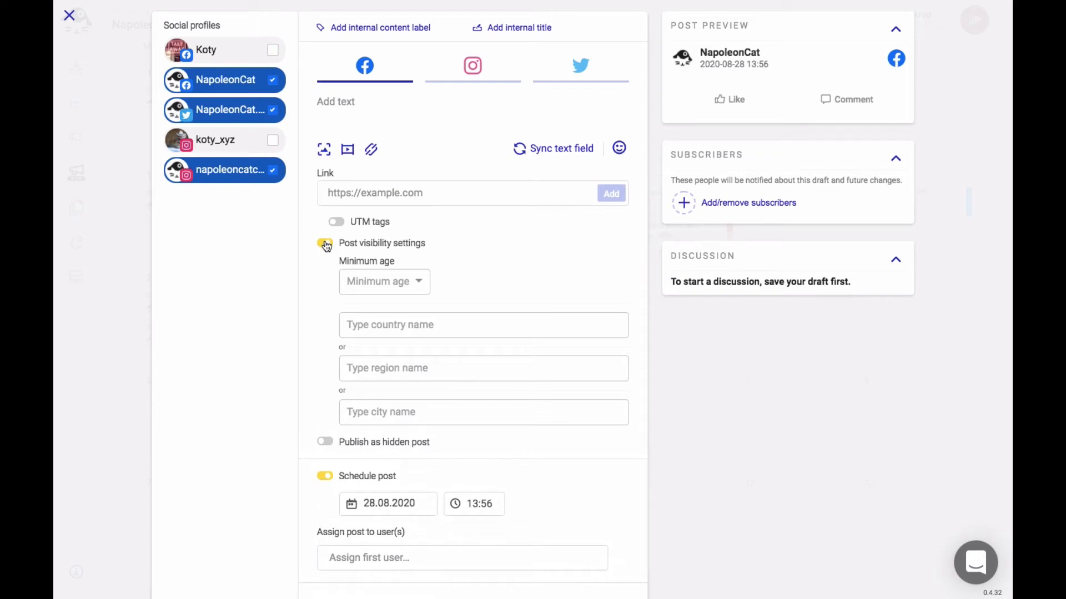
pyautogui.click(326, 243)
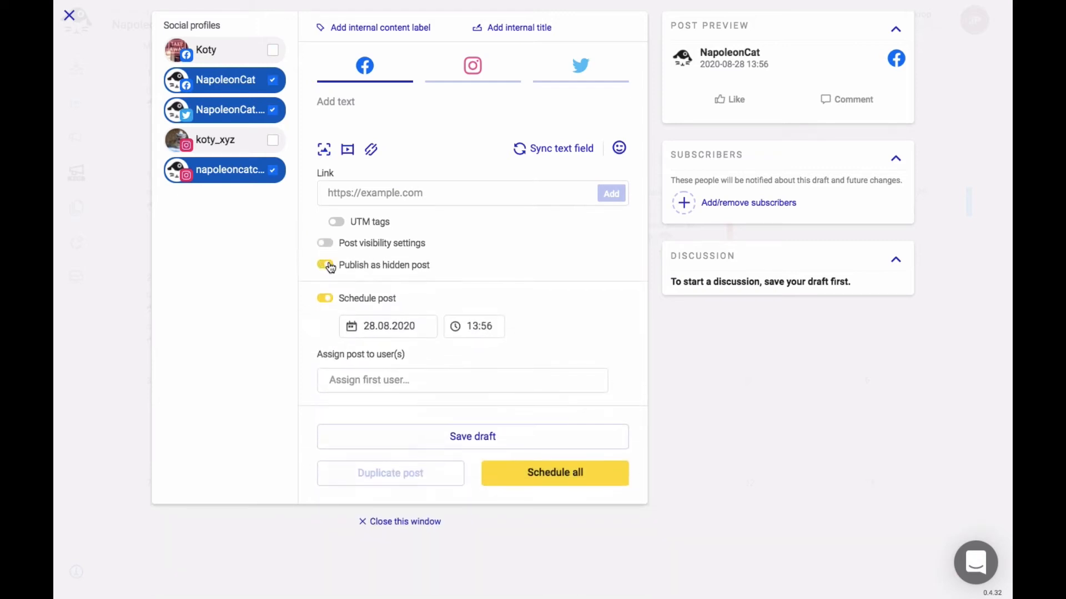
pyautogui.click(325, 265)
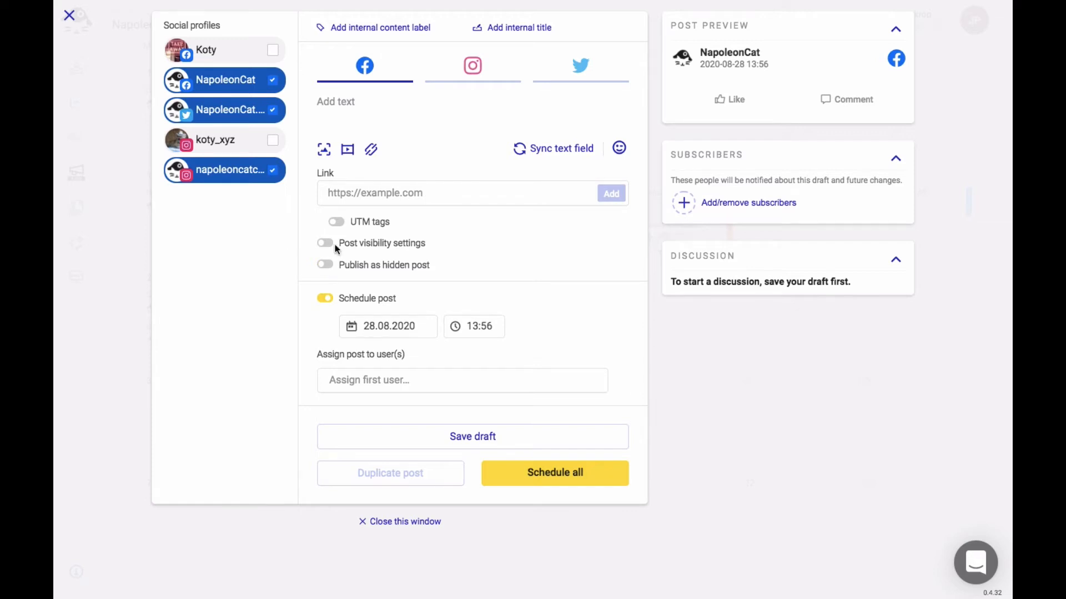
# Attach the sneaker photo to the Instagram version with a landscape crop.
pyautogui.click(473, 66)
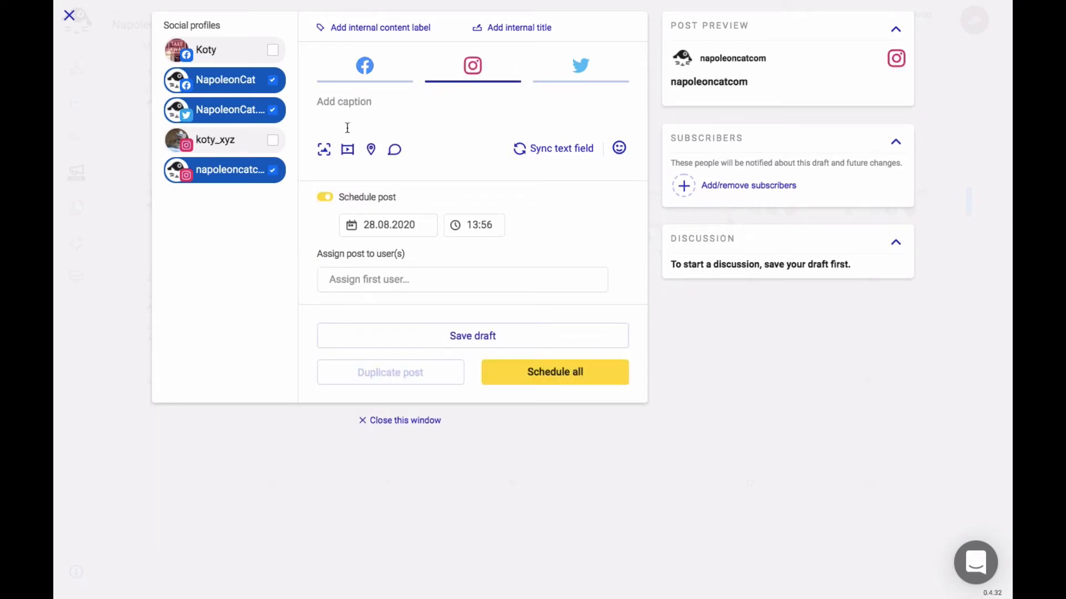
pyautogui.click(323, 150)
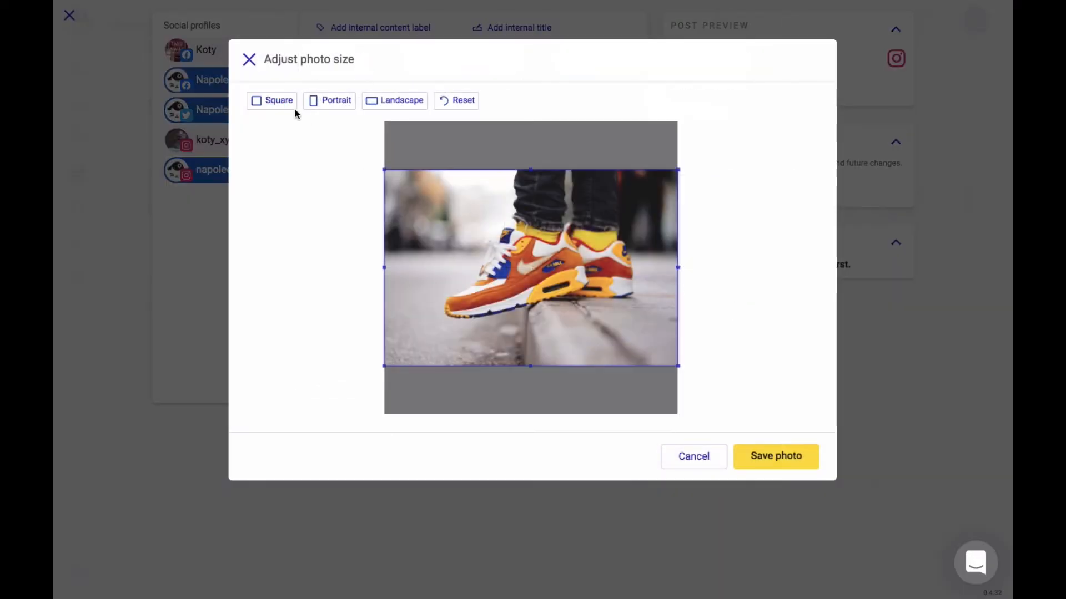
pyautogui.click(271, 100)
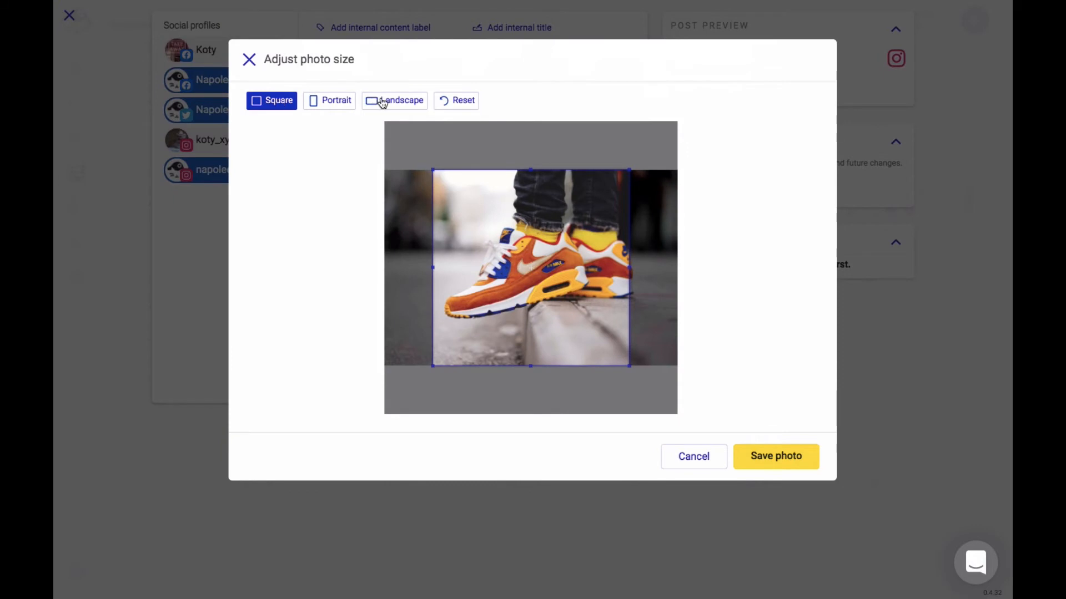
pyautogui.click(400, 100)
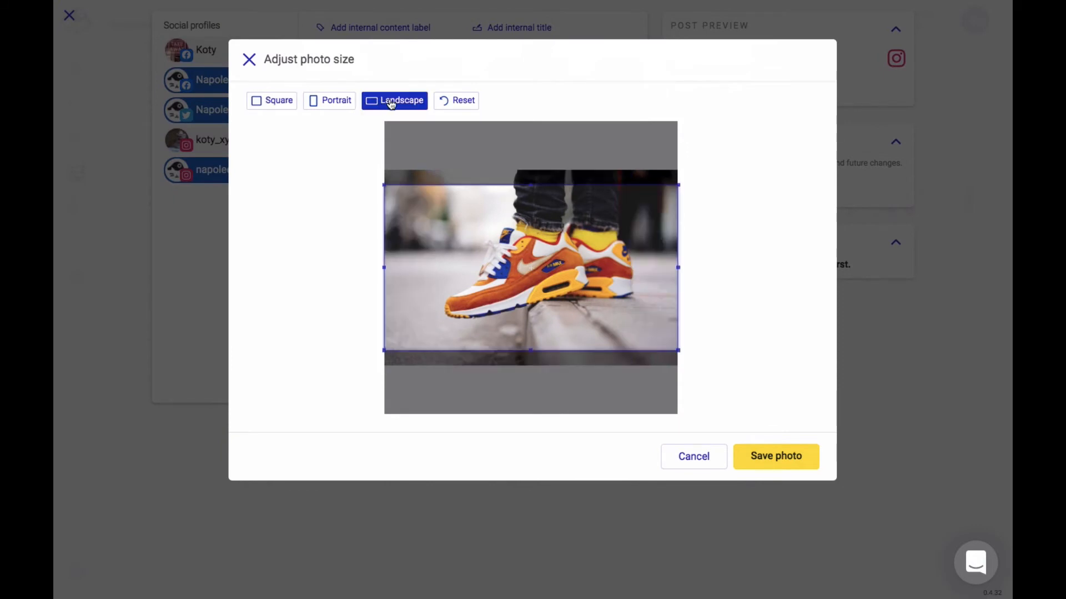
pyautogui.click(775, 457)
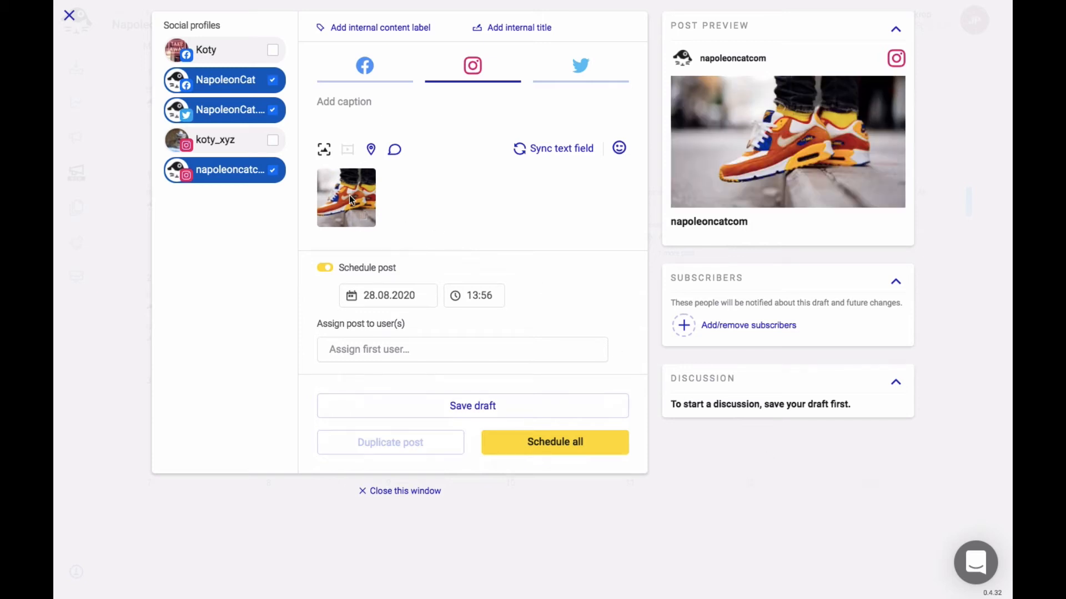
pyautogui.moveTo(362, 199)
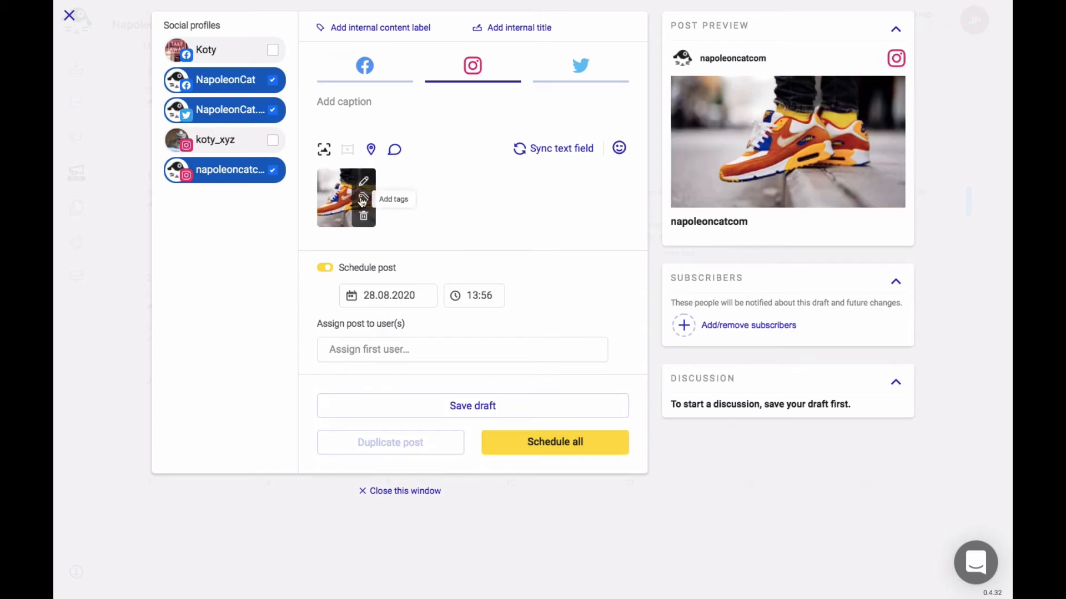
# Tag a user in the photo and set New York as the Instagram location.
pyautogui.click(362, 199)
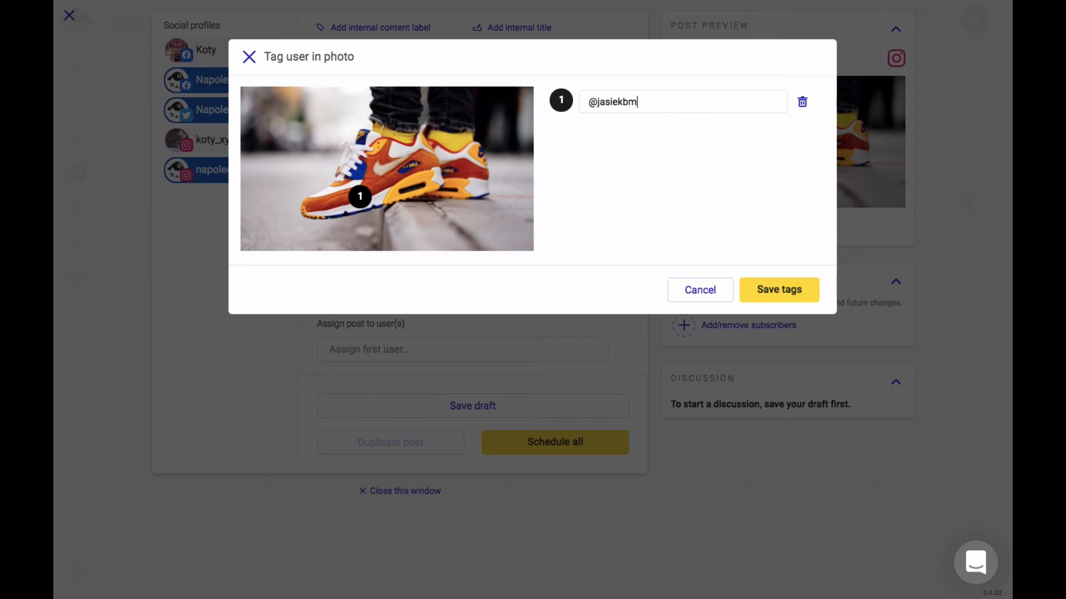
pyautogui.click(778, 290)
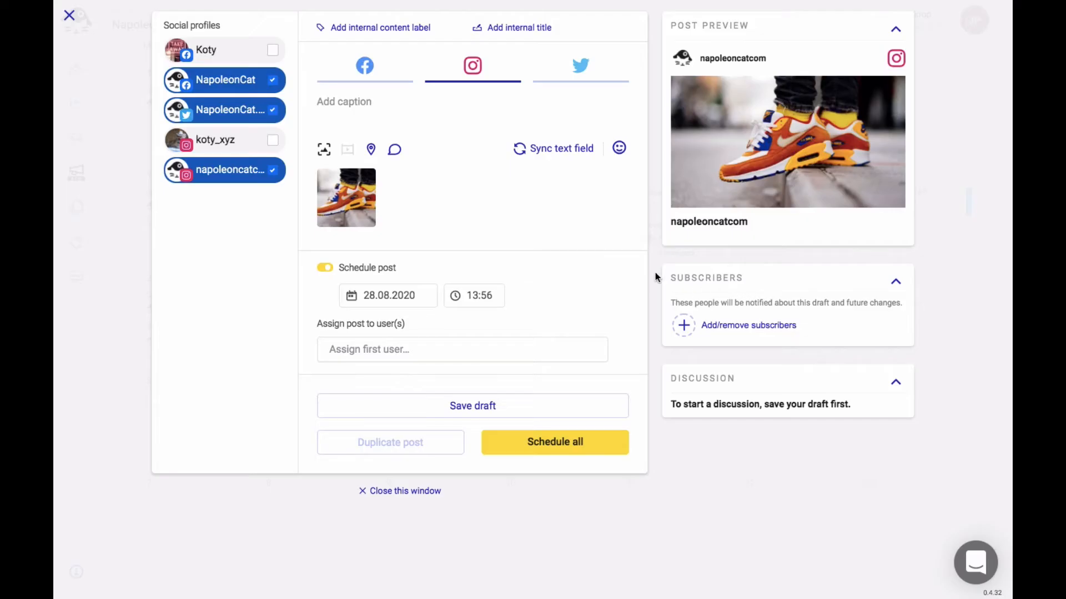
pyautogui.moveTo(373, 150)
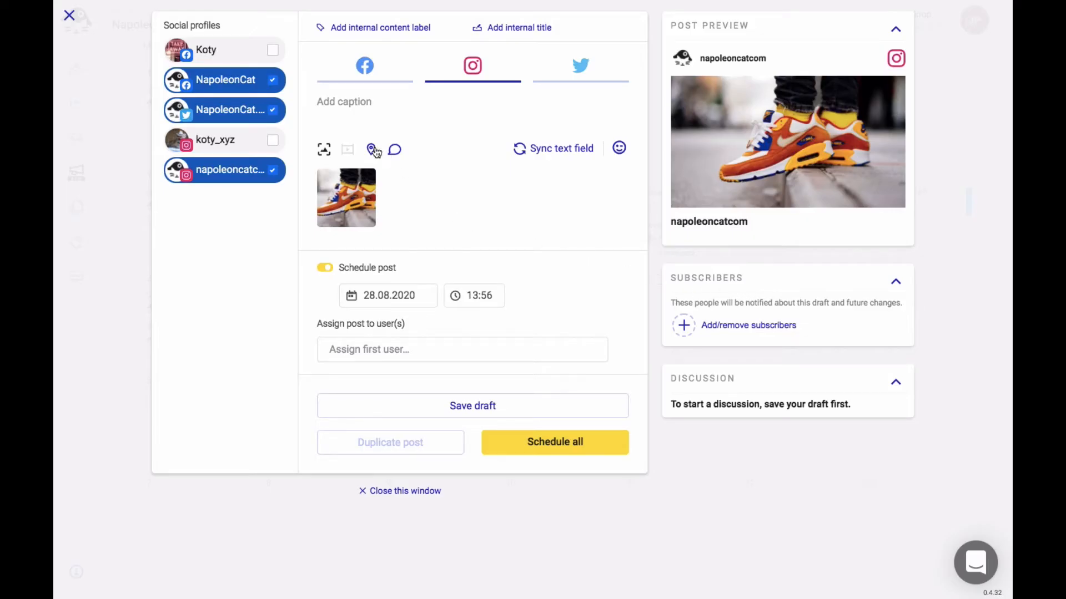
pyautogui.click(371, 149)
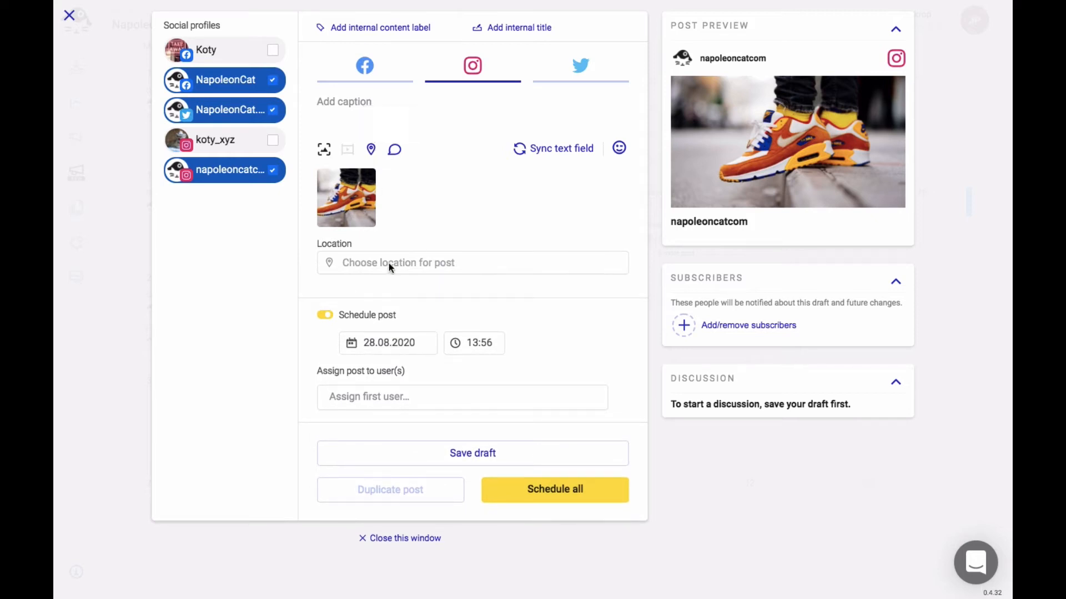
pyautogui.write('new york')
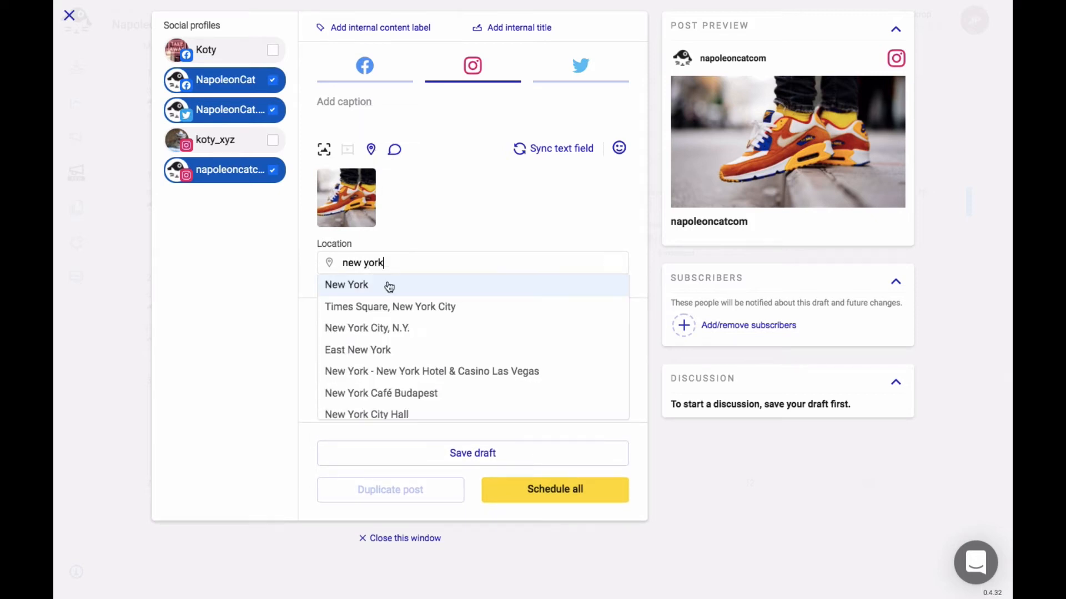
pyautogui.click(347, 286)
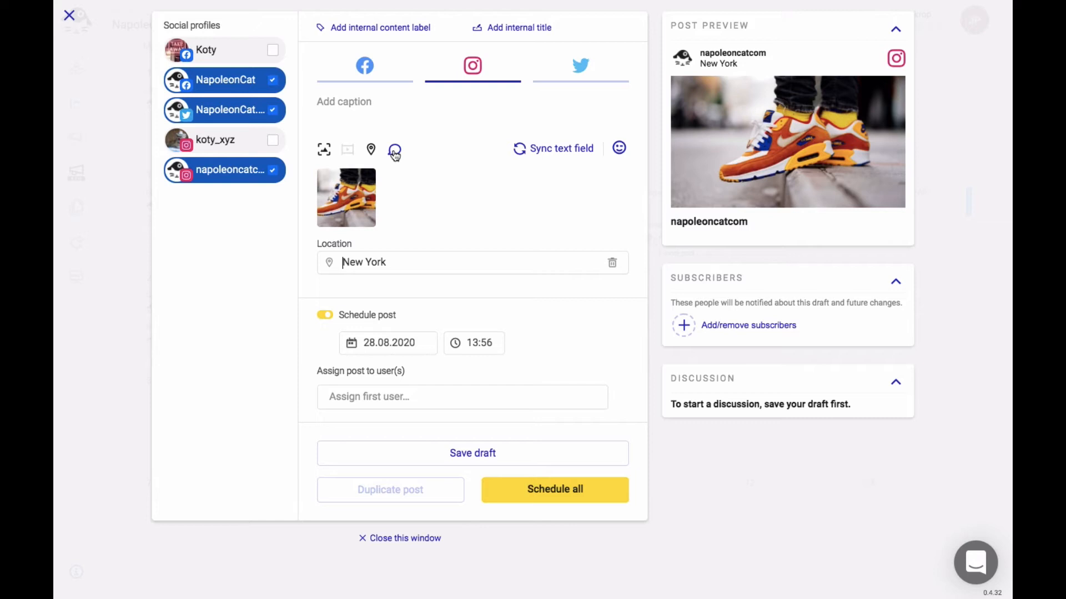
pyautogui.moveTo(395, 150)
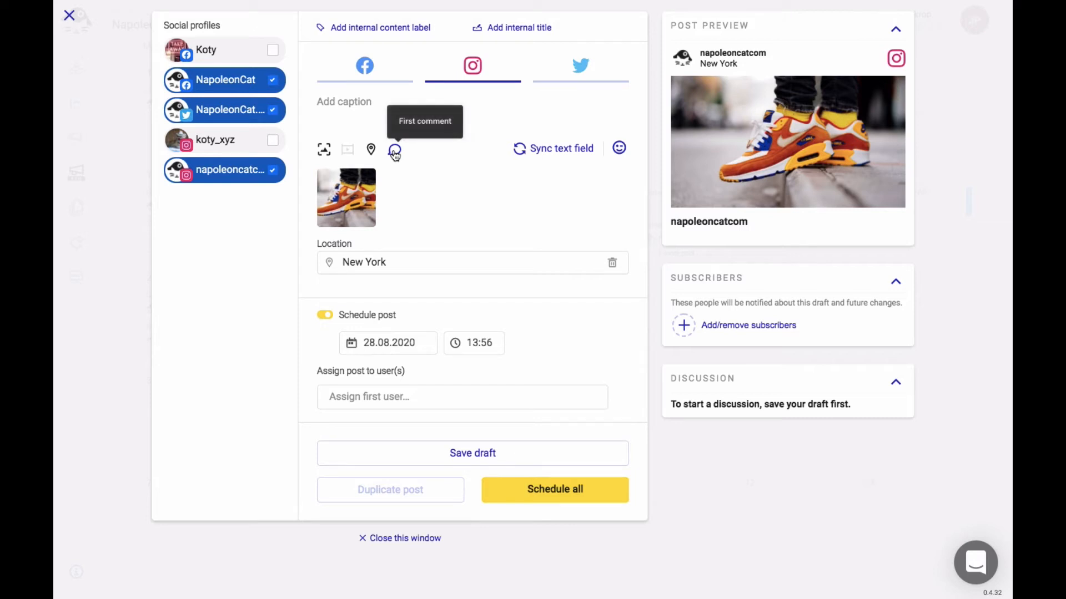
# Attach the 52-second video and browse its thumbnail frames for the man-at-laptop cover.
pyautogui.click(394, 150)
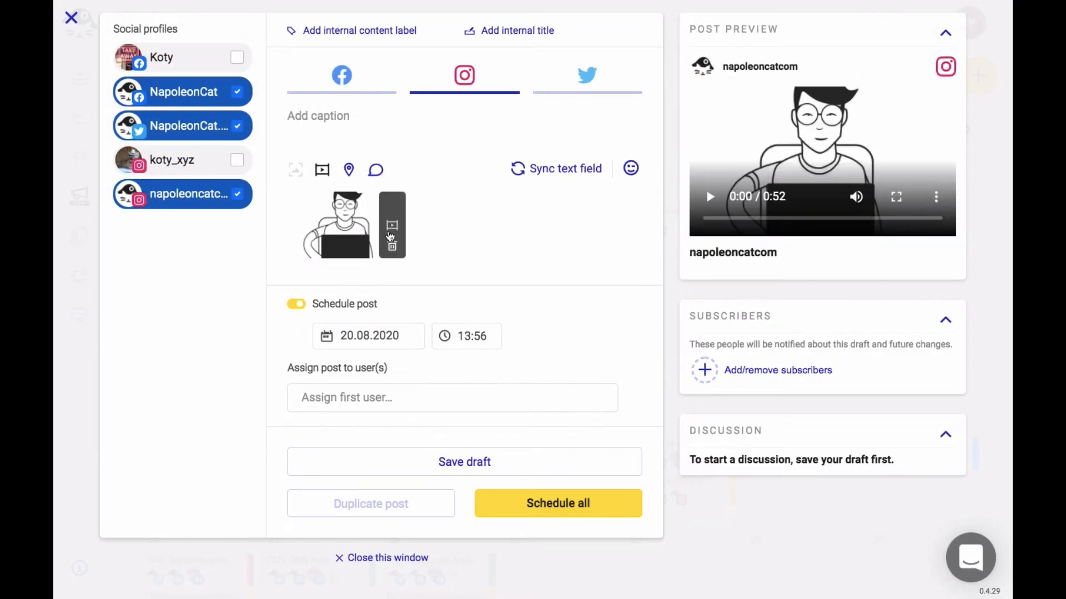
pyautogui.click(391, 226)
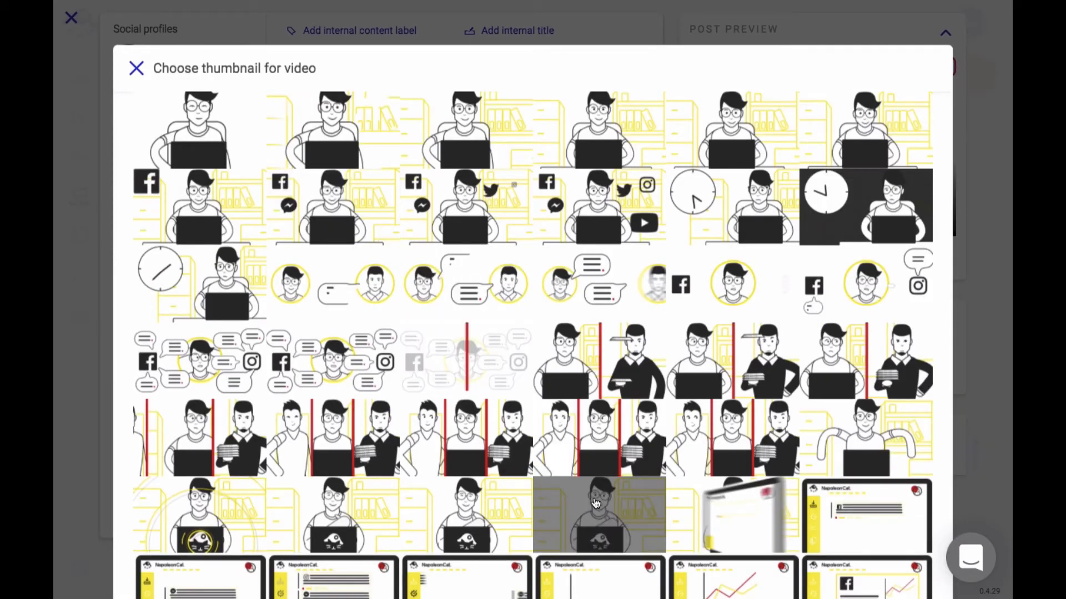
pyautogui.scroll(-3)
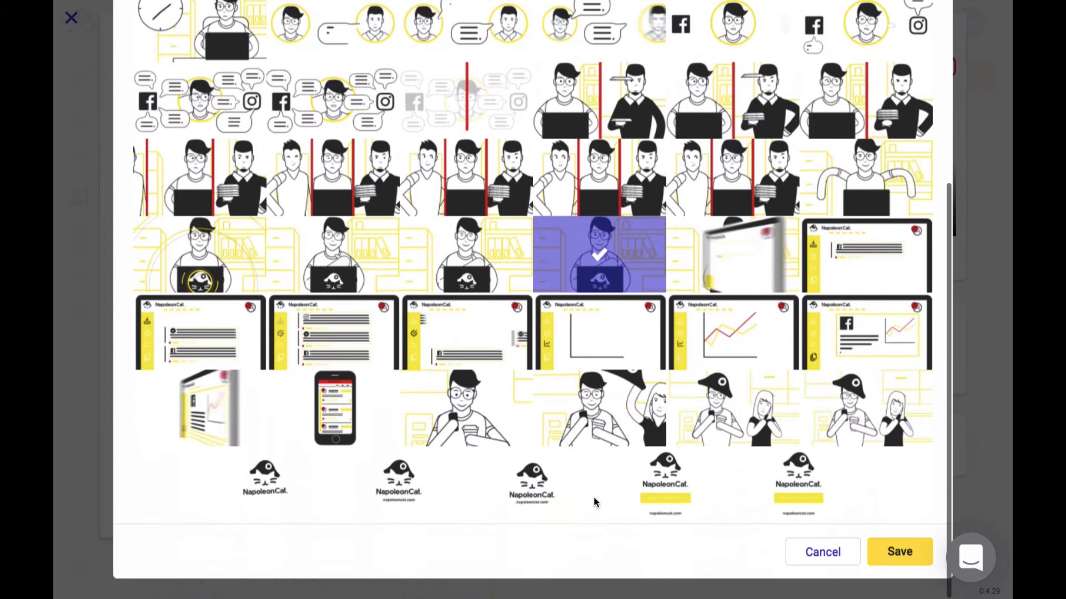
pyautogui.moveTo(899, 552)
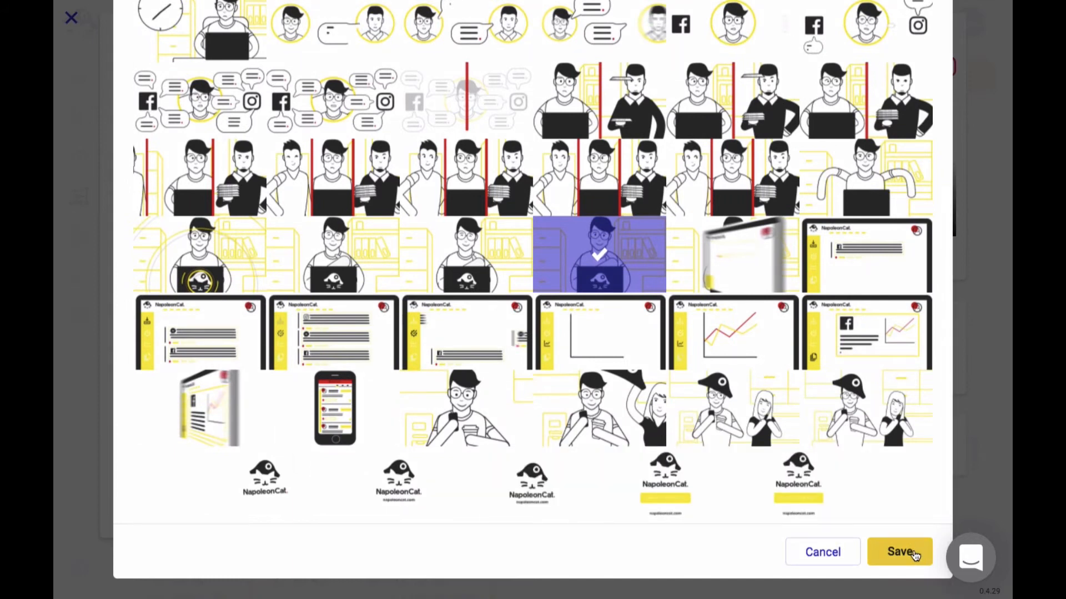
# Save the thumbnail choice and add a link entry with UTM tags for the Twitter version.
pyautogui.click(899, 552)
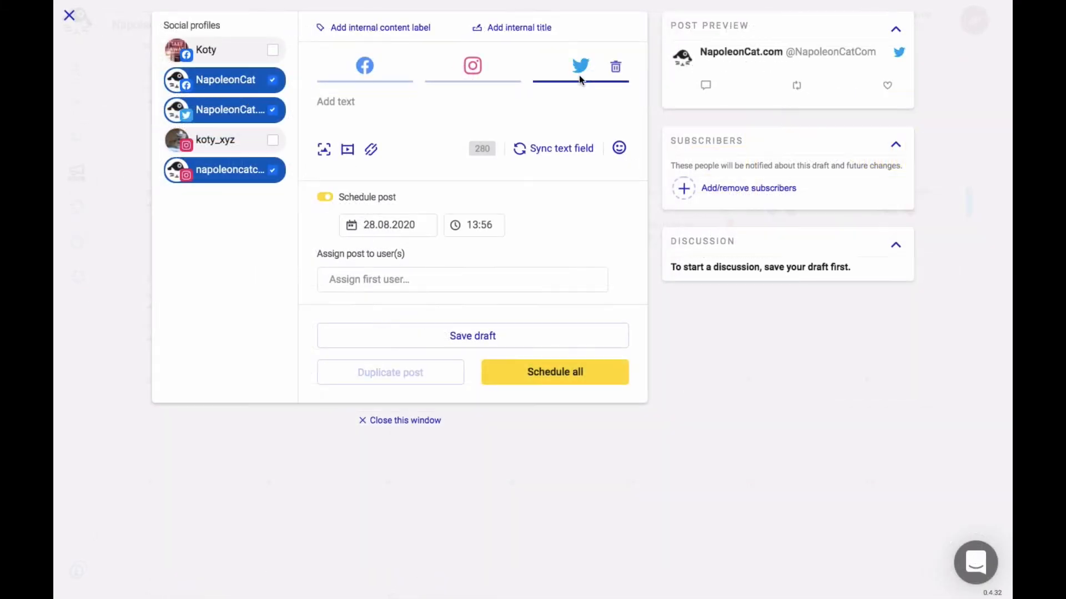
pyautogui.moveTo(324, 150)
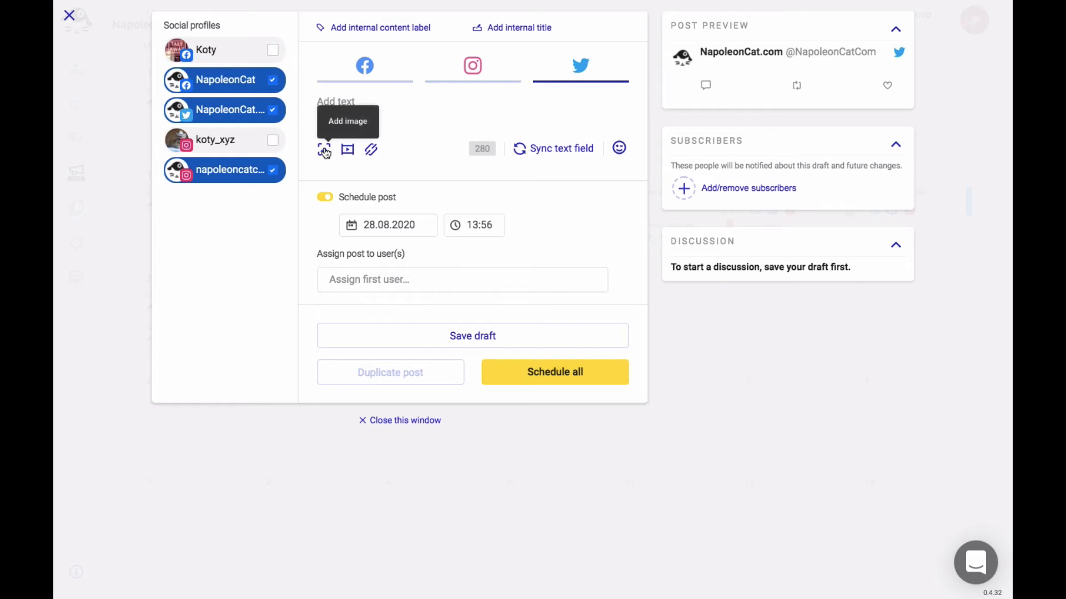
pyautogui.moveTo(348, 150)
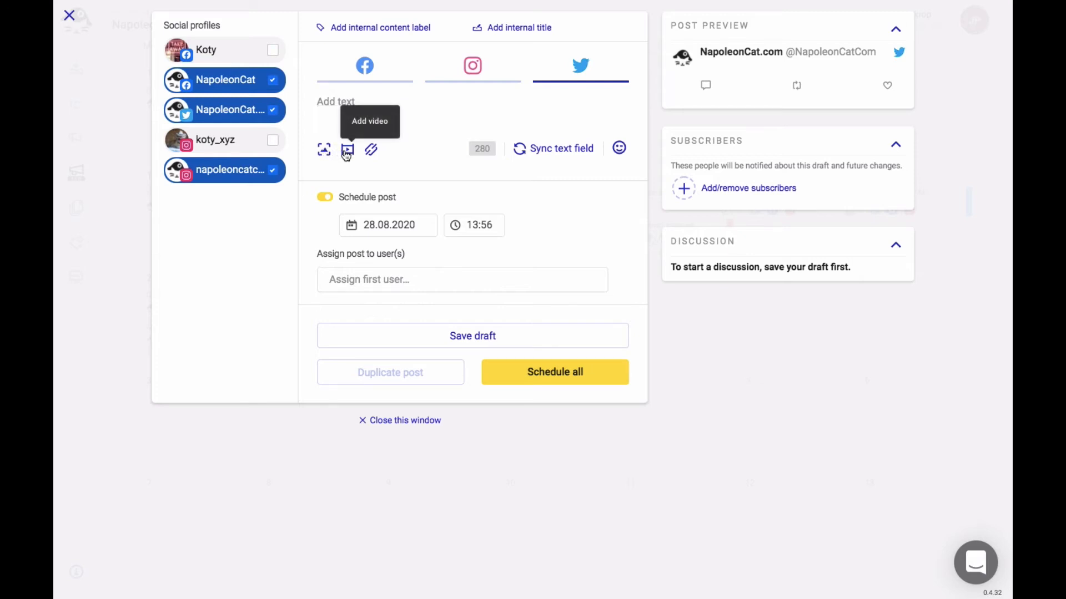
pyautogui.moveTo(371, 150)
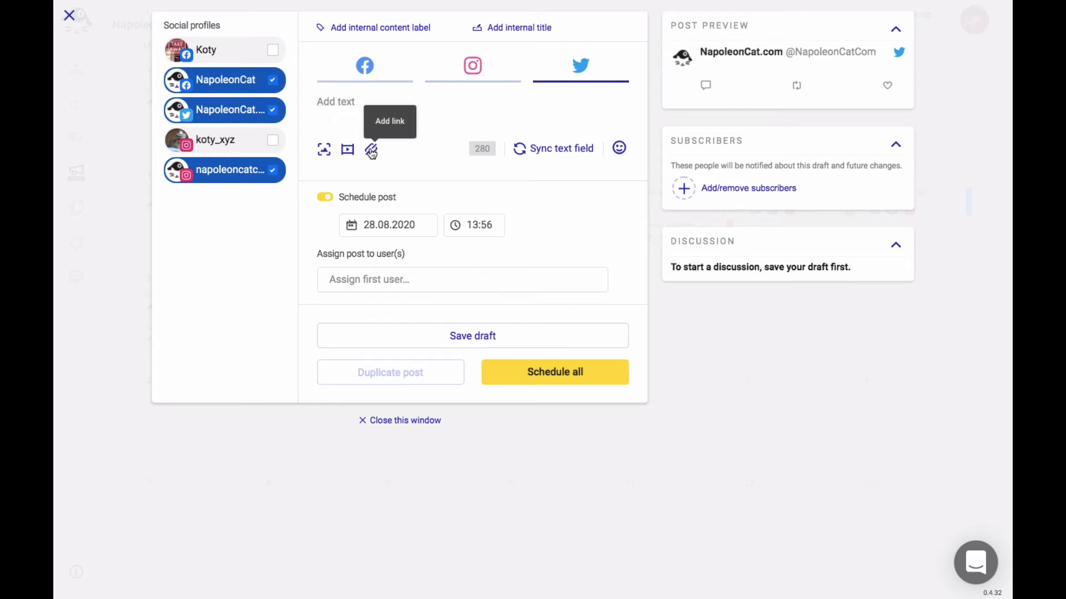
pyautogui.click(370, 150)
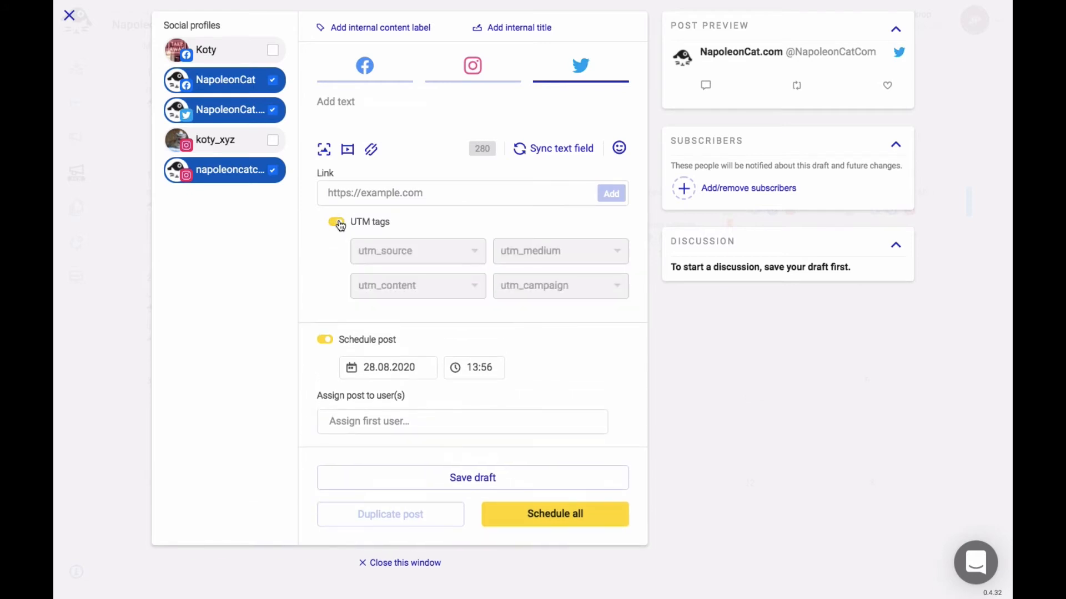
pyautogui.click(400, 563)
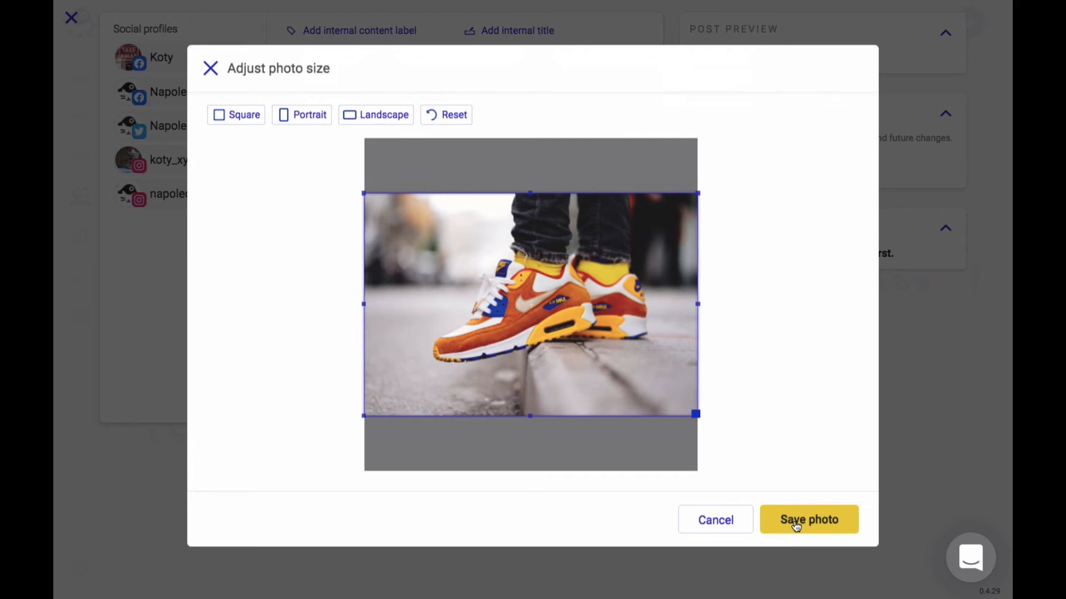
# Save the landscape-cropped sneaker photo onto the post draft.
pyautogui.click(809, 520)
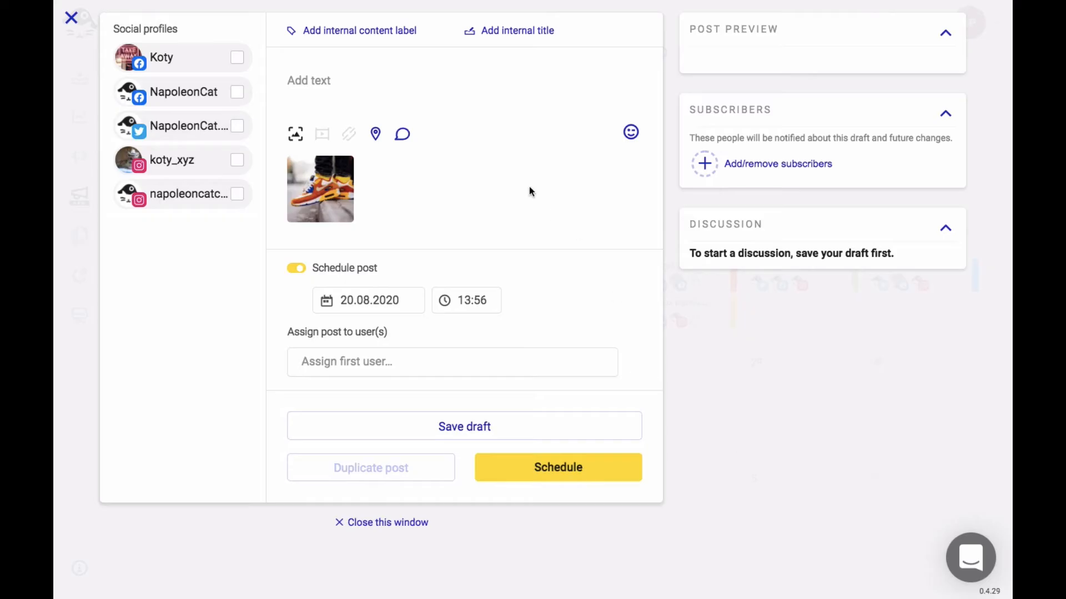
# Caption the post 'Cool shoes' with an emoji and add the Koty and NapoleonCat Facebook profiles.
pyautogui.write('Cool shoes')
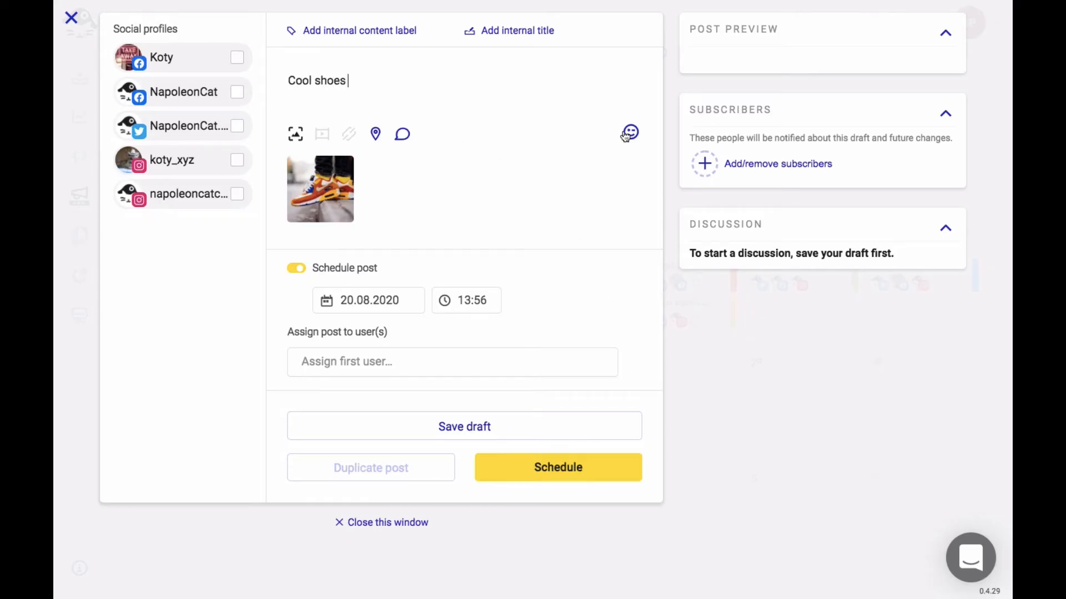
pyautogui.click(629, 132)
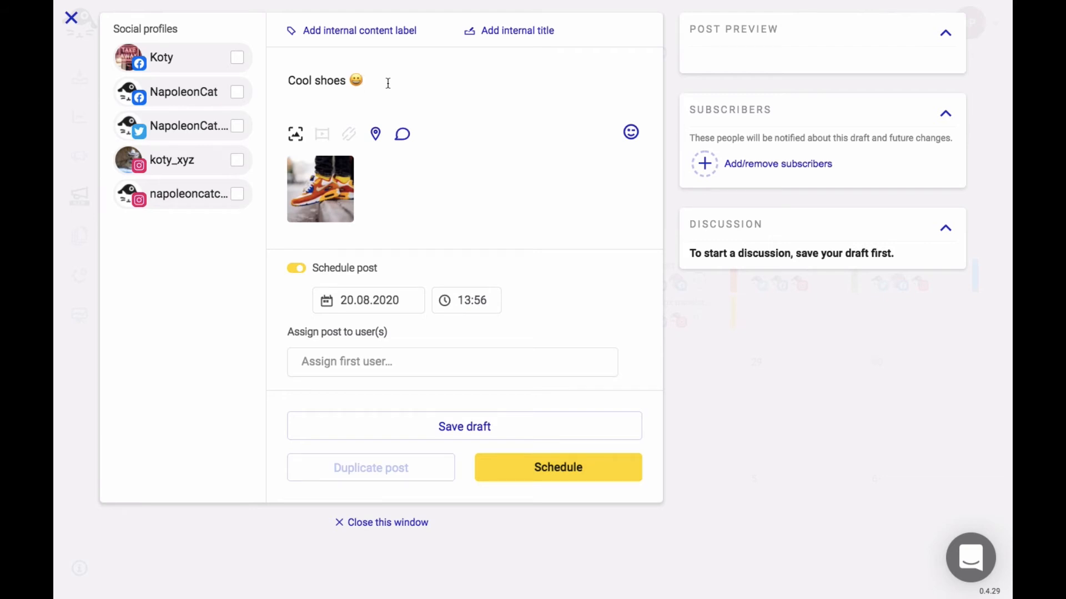
pyautogui.click(236, 57)
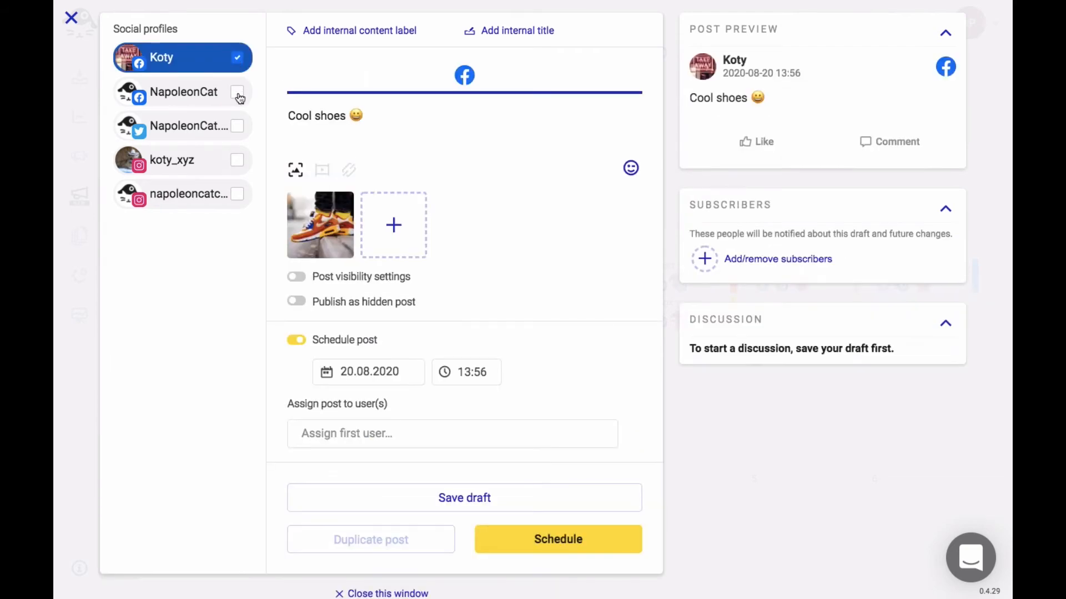
pyautogui.click(237, 92)
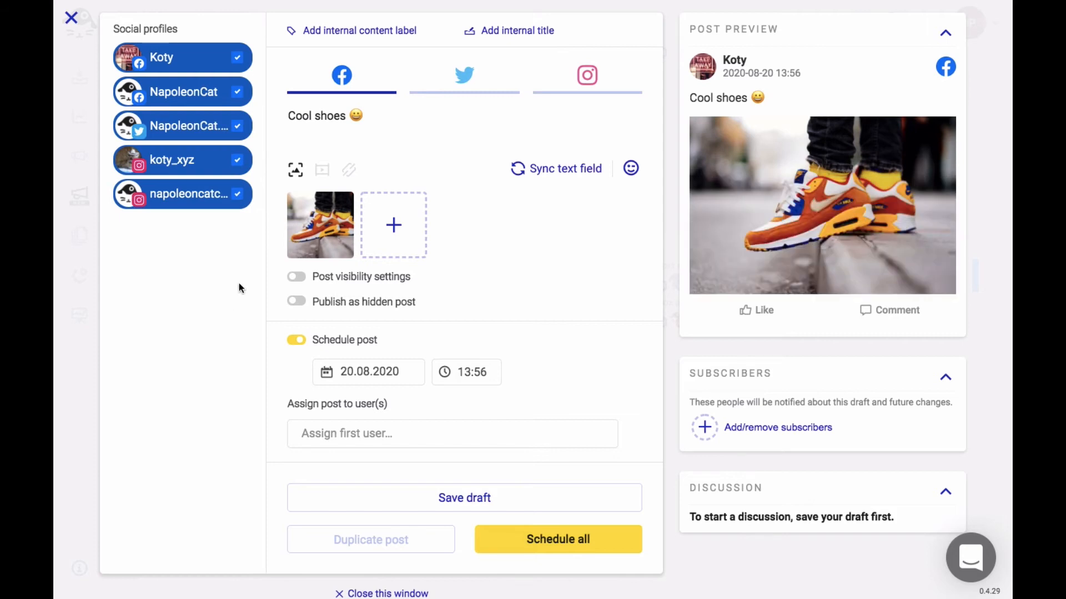
pyautogui.moveTo(464, 75)
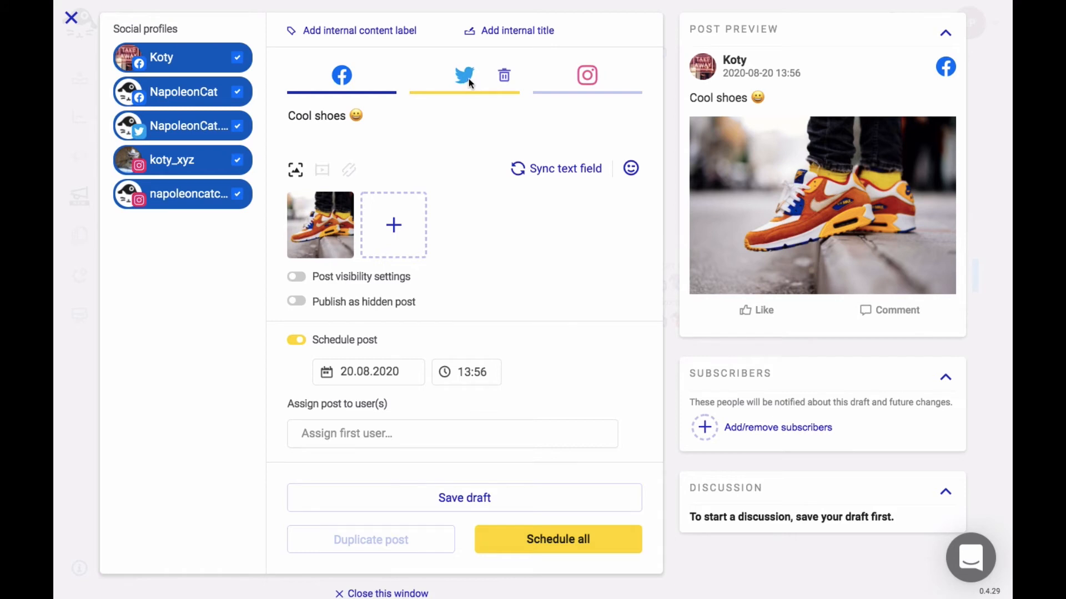
# Review the Twitter and Instagram previews, returning to the Facebook version.
pyautogui.click(464, 76)
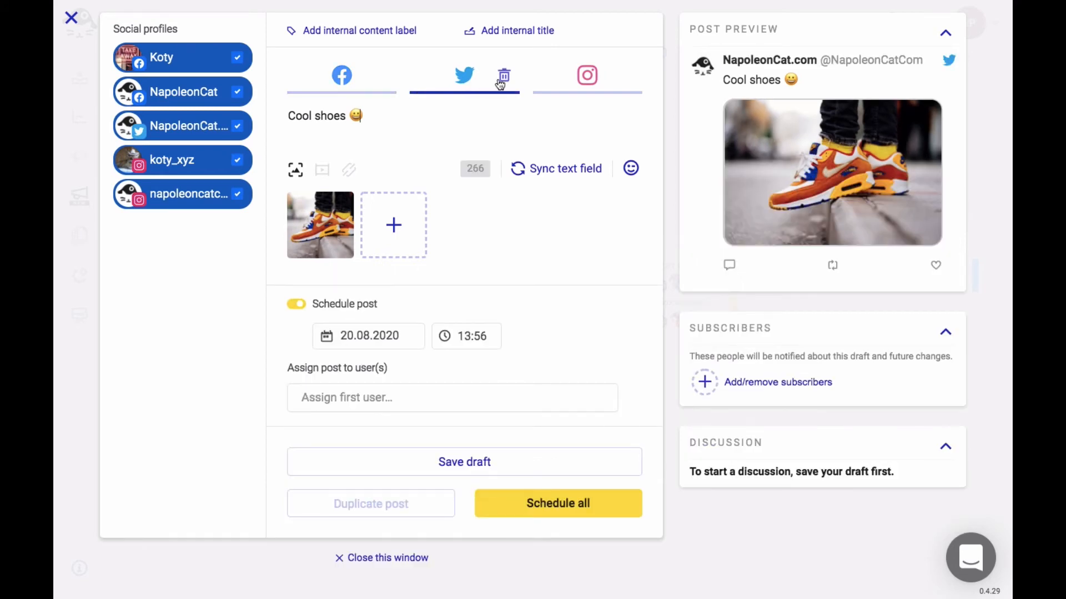
pyautogui.click(586, 76)
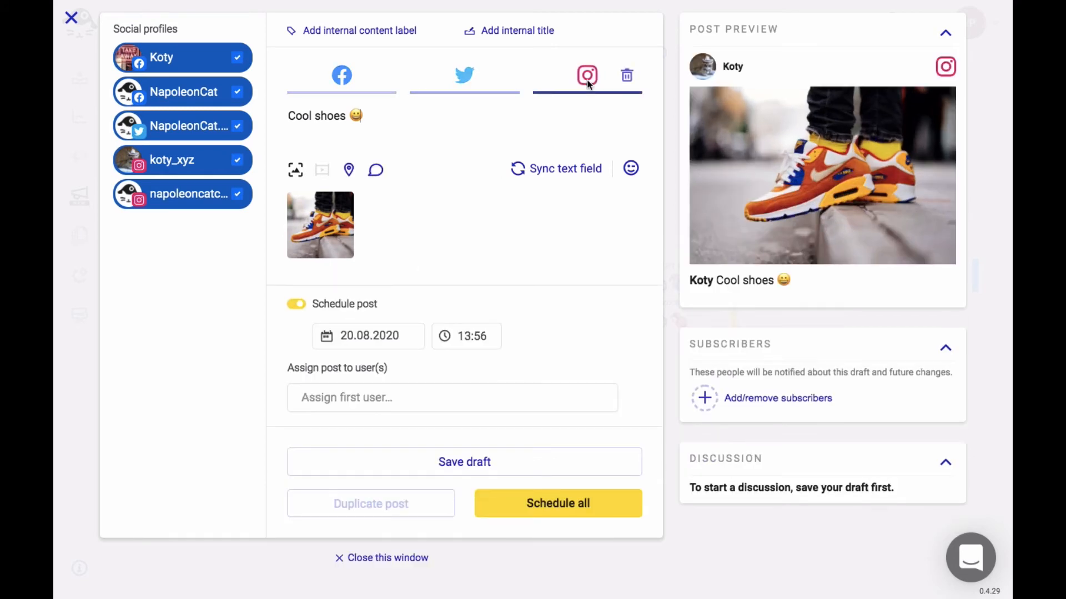
pyautogui.click(341, 75)
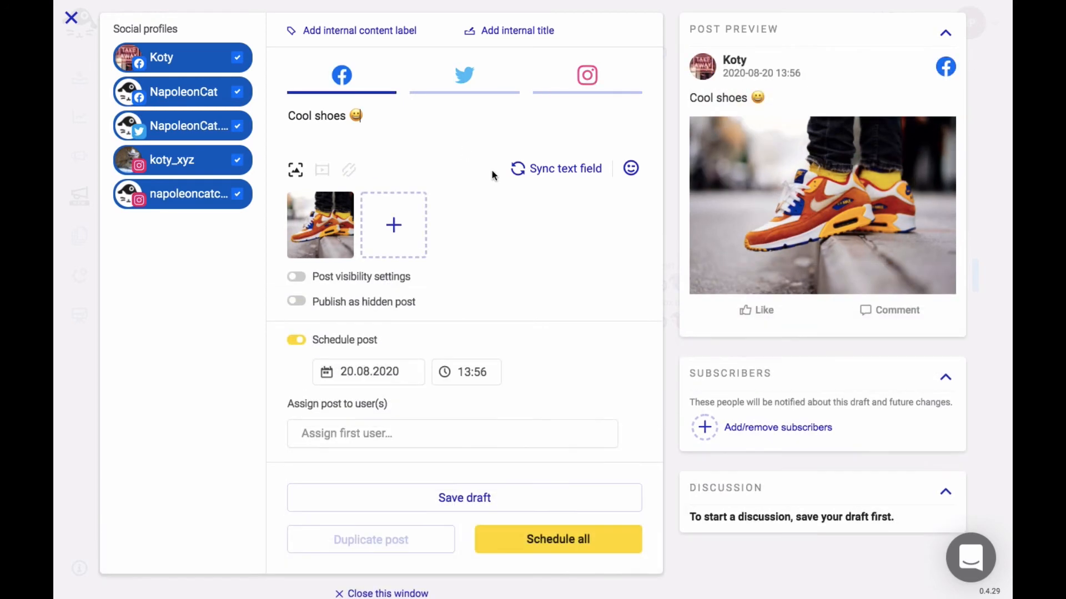
pyautogui.moveTo(448, 289)
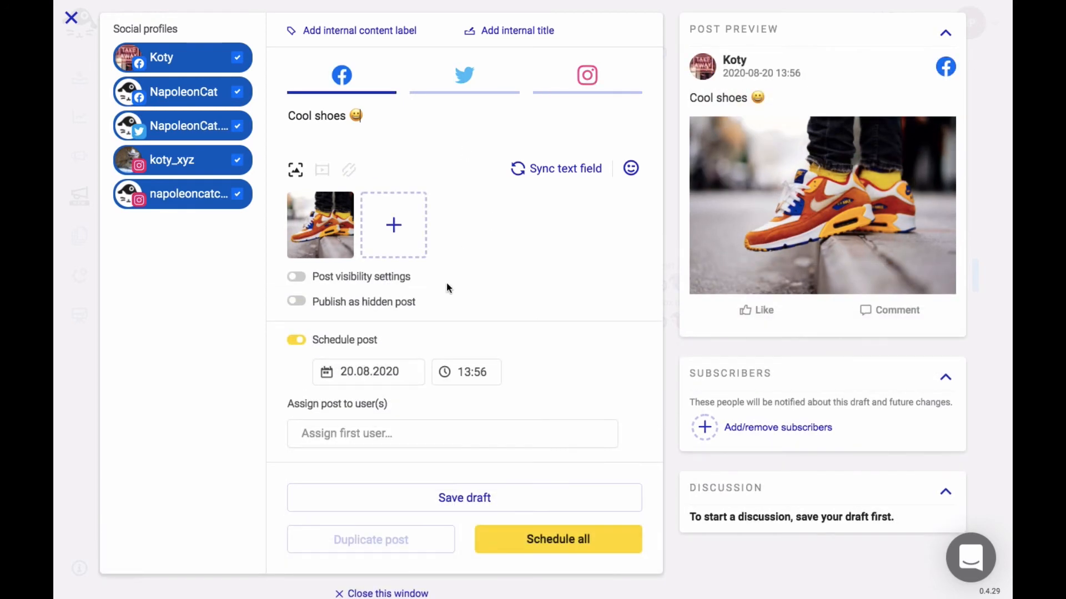
# Reschedule the post to 18:00 on 20.08.2020 after toggling scheduling off and on.
pyautogui.click(295, 340)
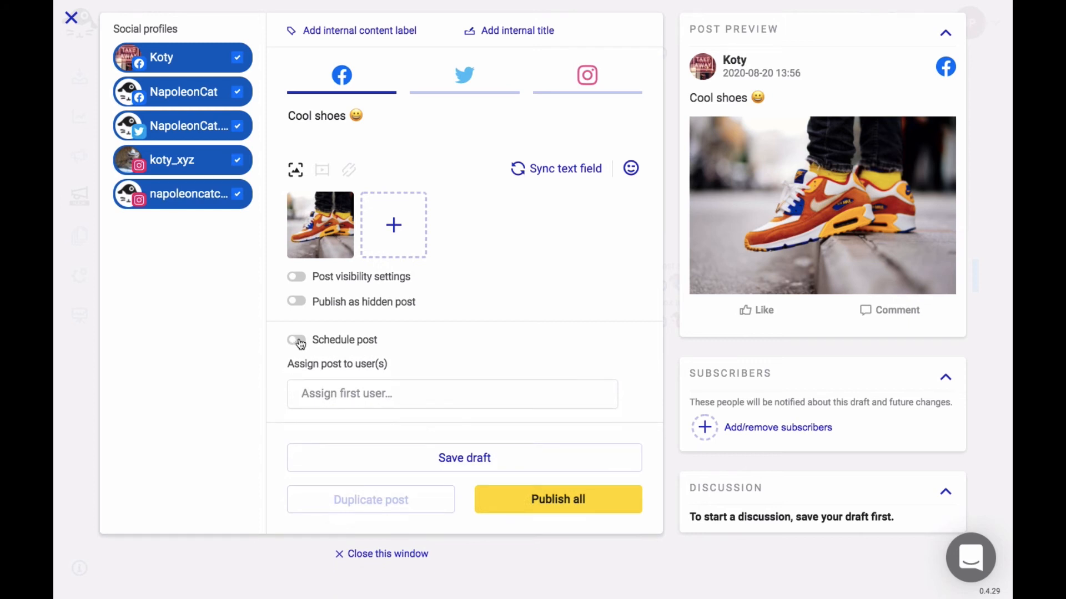
pyautogui.click(295, 340)
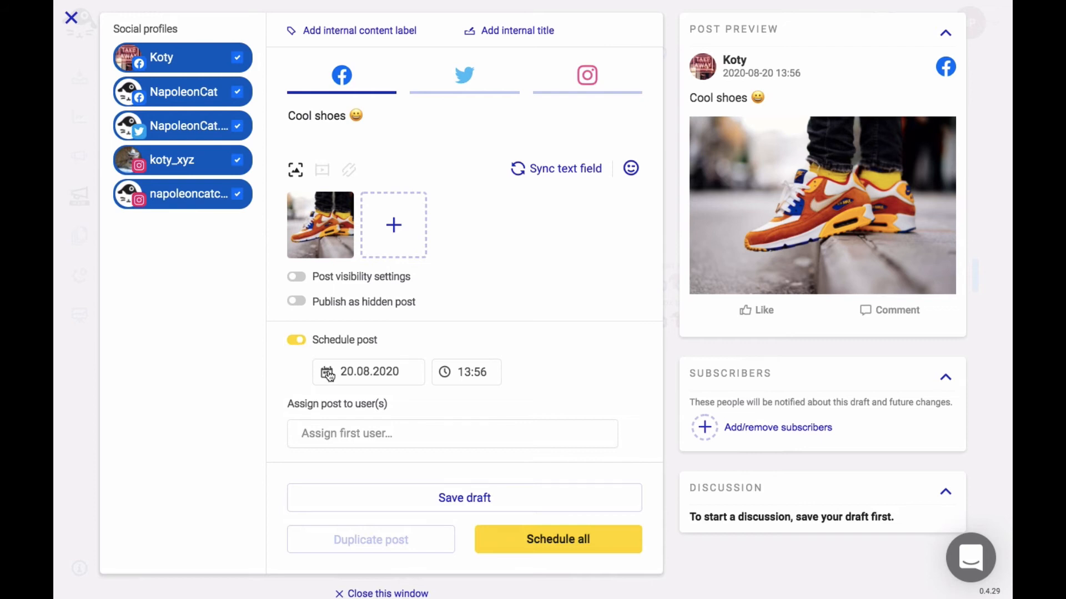
pyautogui.click(327, 372)
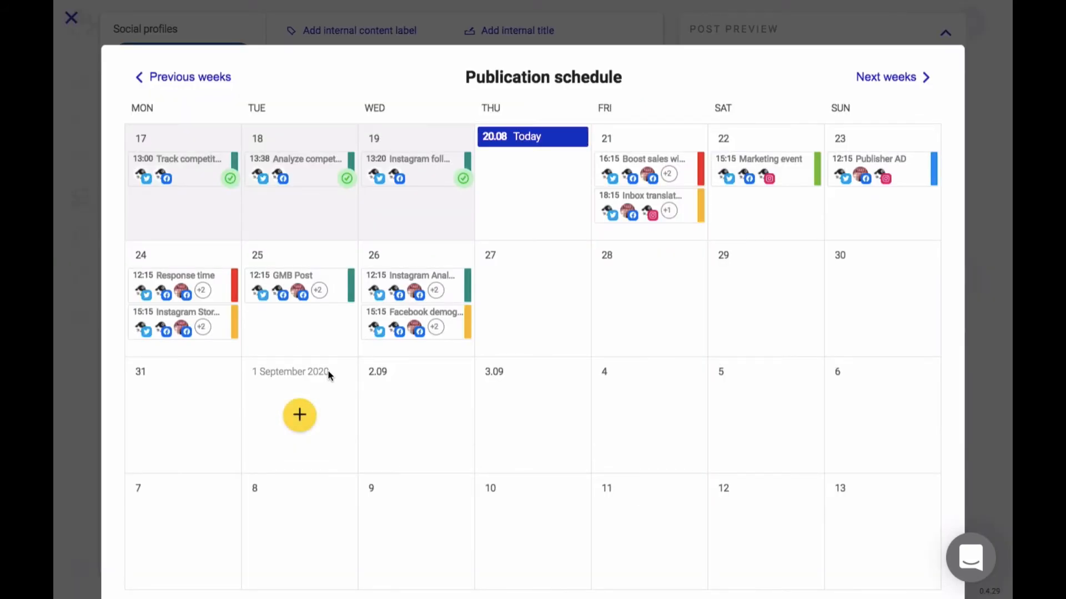
pyautogui.moveTo(532, 182)
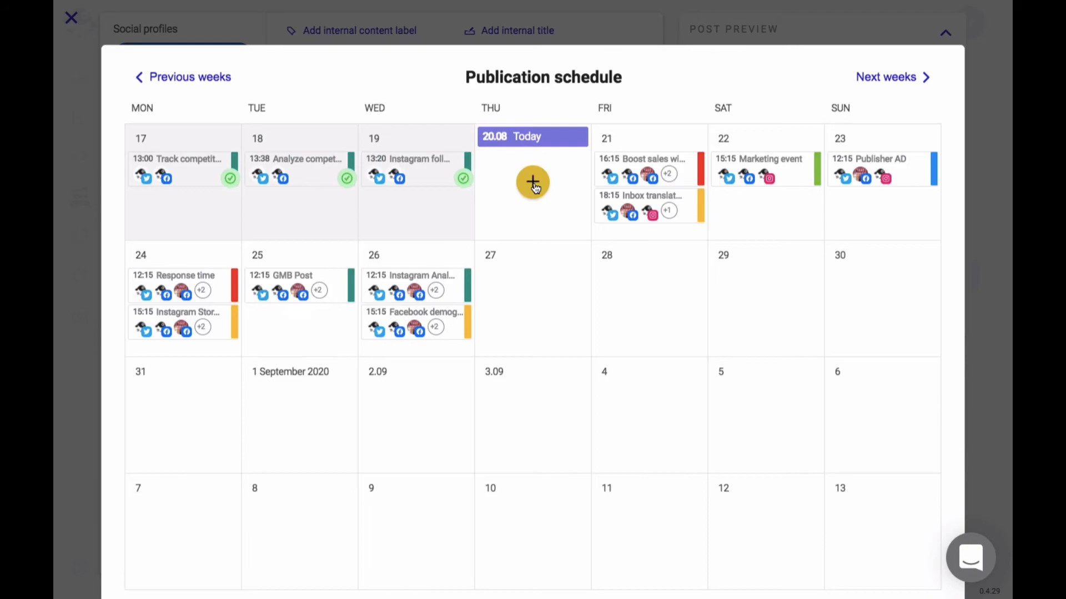
pyautogui.click(532, 182)
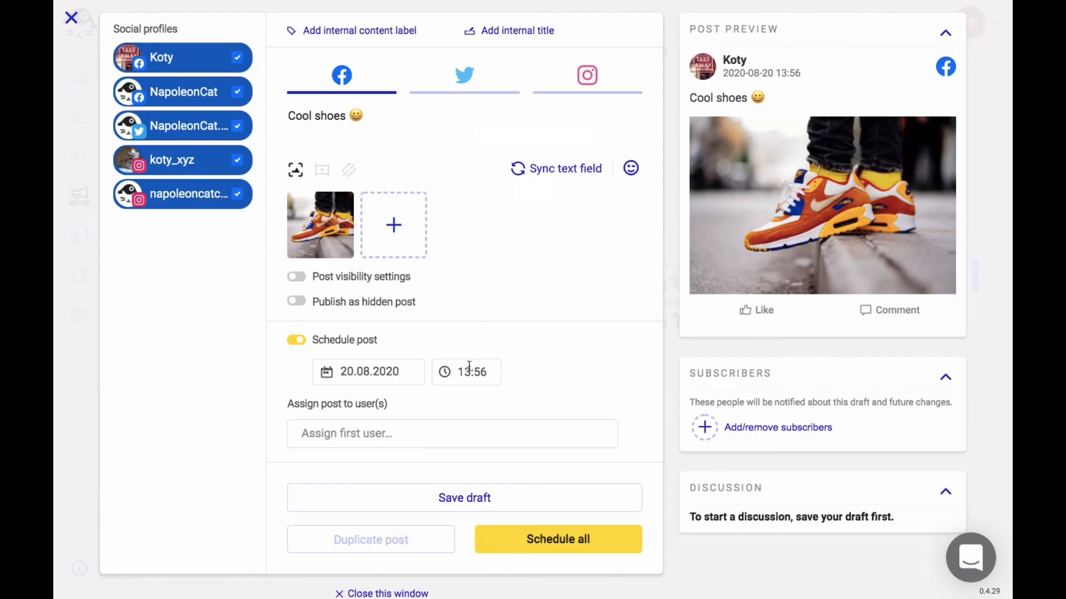
pyautogui.write('18:00')
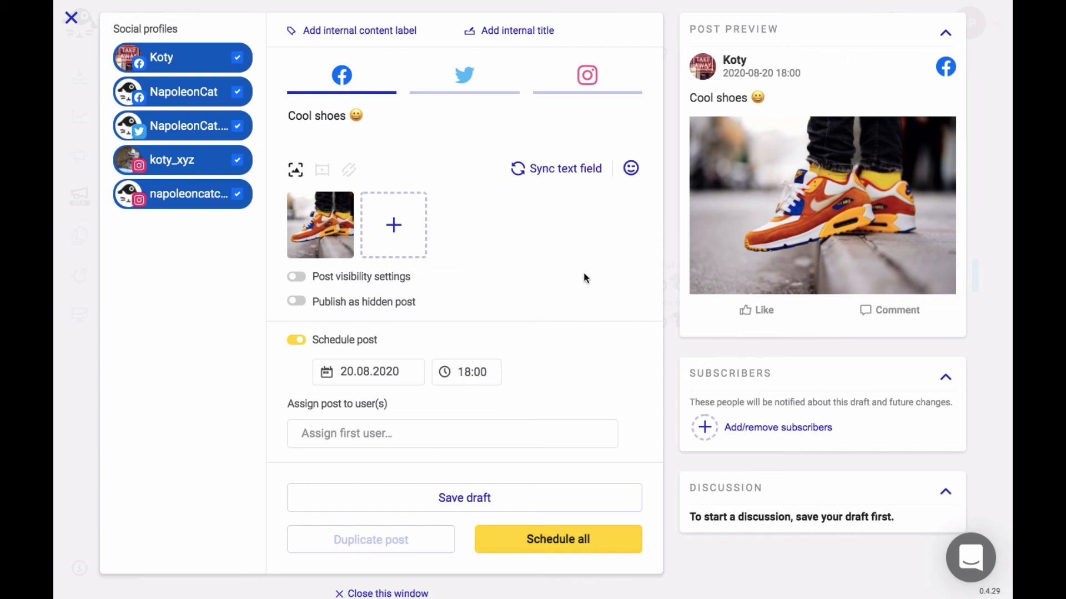
pyautogui.moveTo(565, 255)
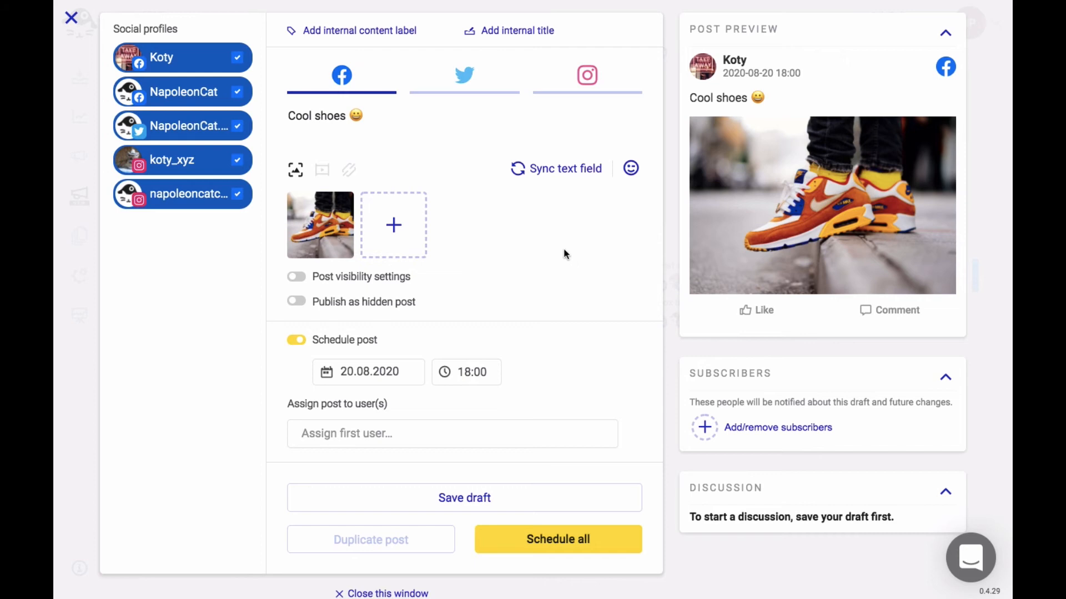
pyautogui.moveTo(413, 71)
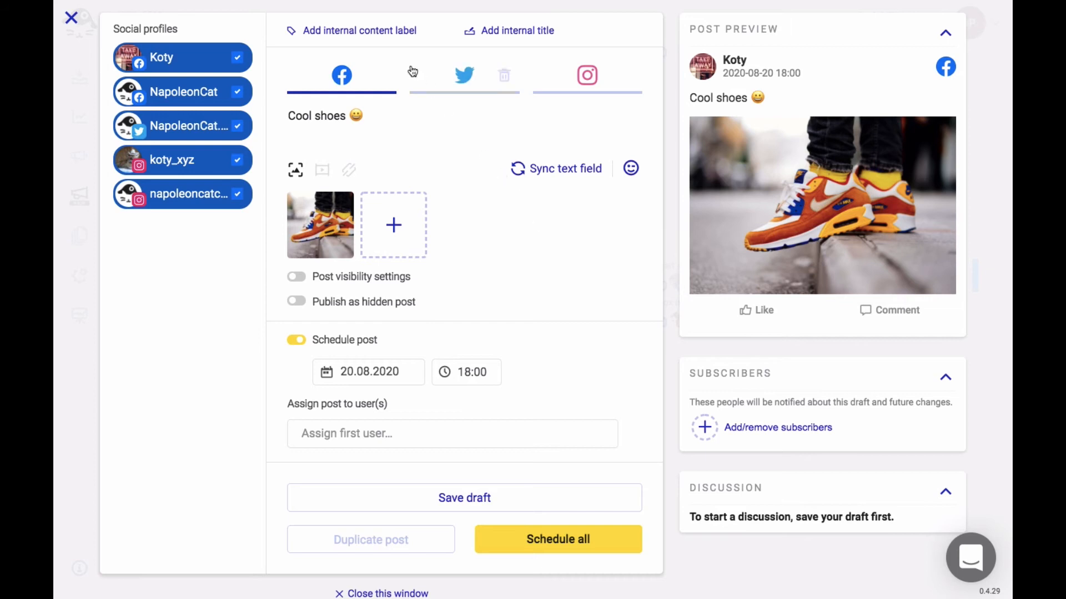
# Label the post 'product' and confirm the internal title 'Cool shoes post'.
pyautogui.click(360, 31)
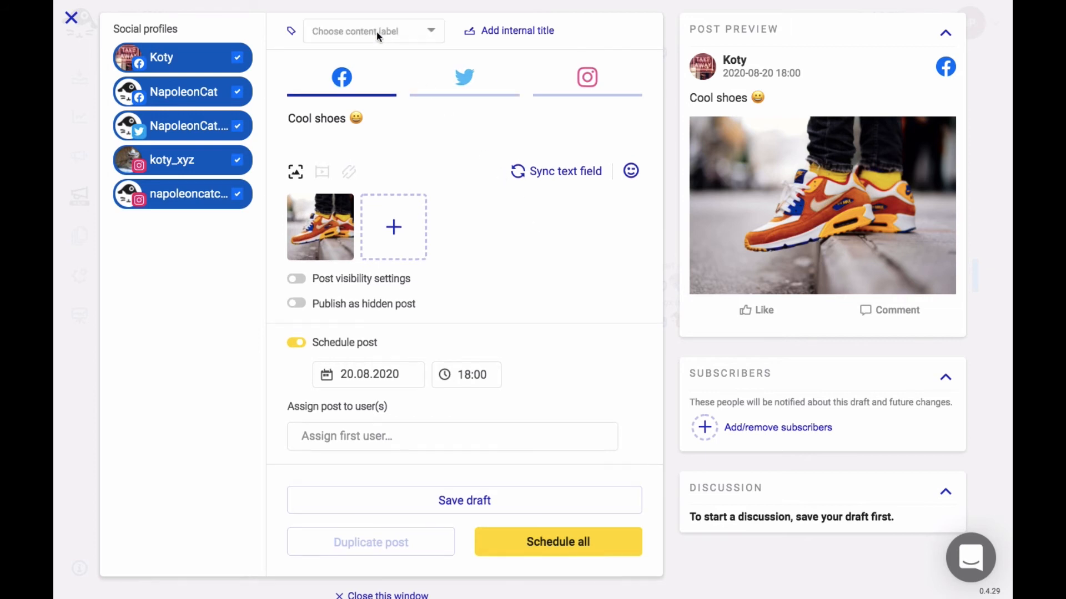
pyautogui.click(373, 31)
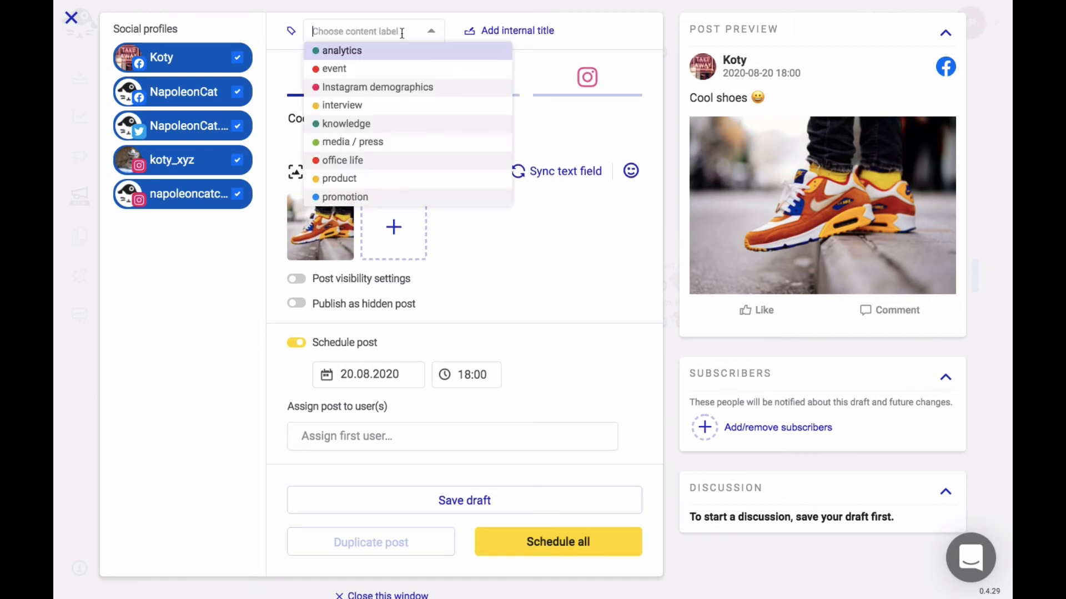
pyautogui.click(339, 178)
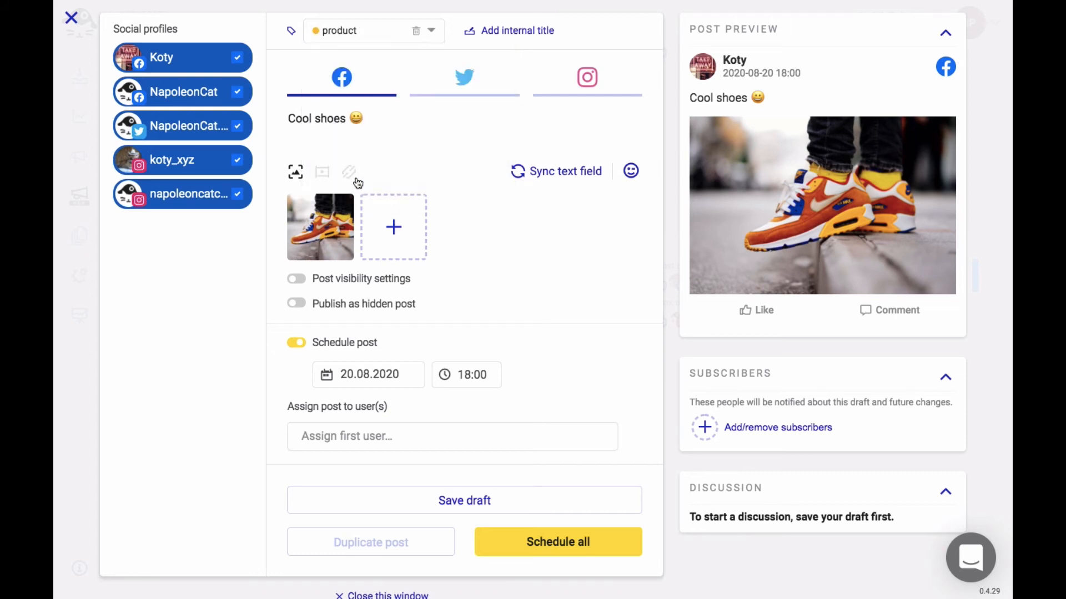
pyautogui.moveTo(516, 31)
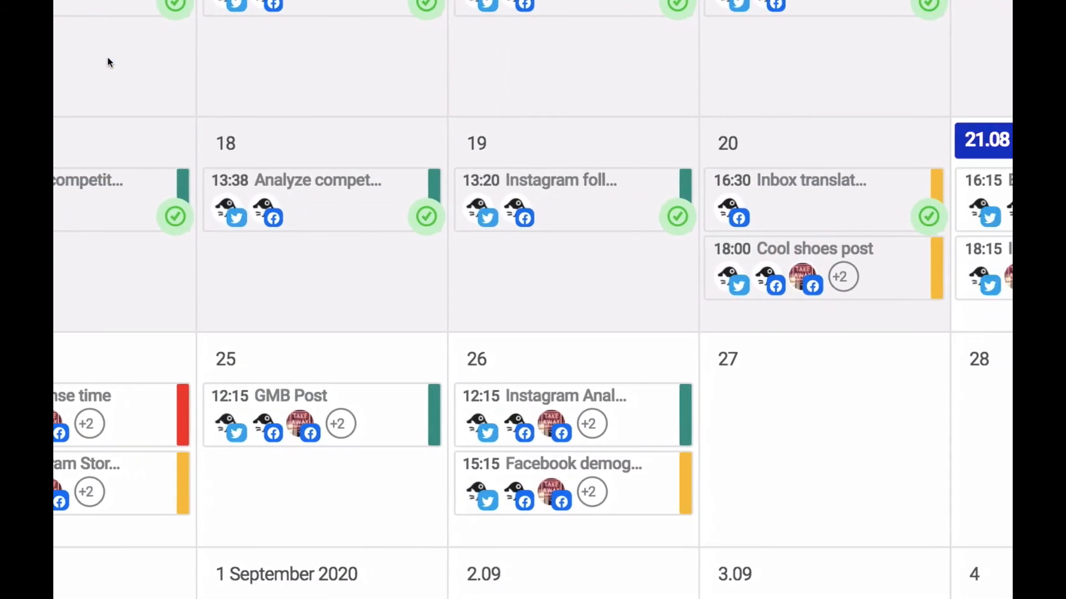
pyautogui.click(793, 248)
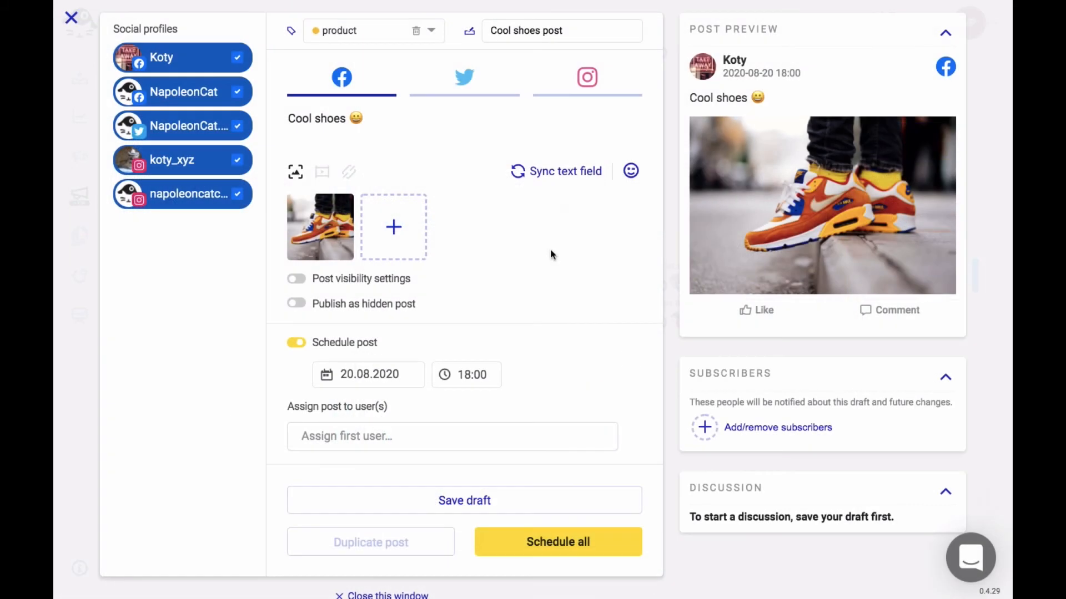
# Assign the Cool shoes post to two chosen users from the list, making them subscribers.
pyautogui.click(452, 437)
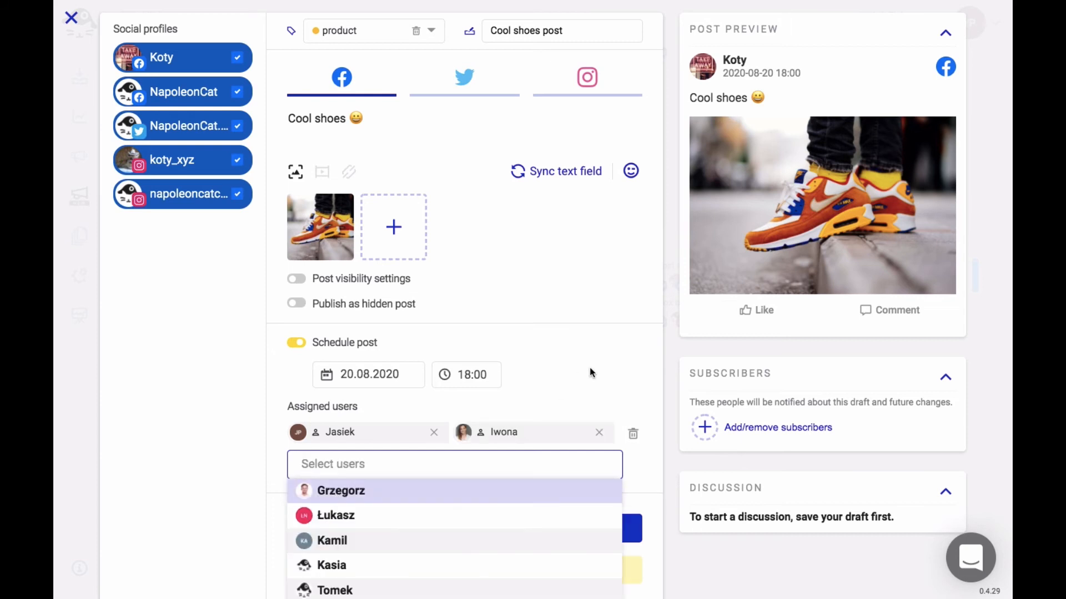
pyautogui.click(513, 406)
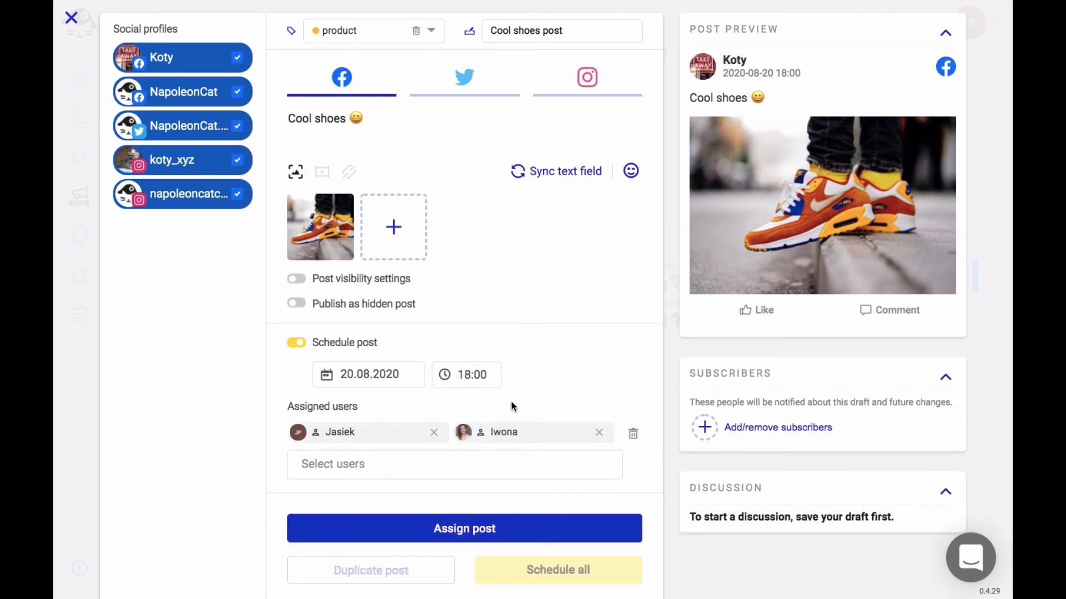
pyautogui.click(464, 528)
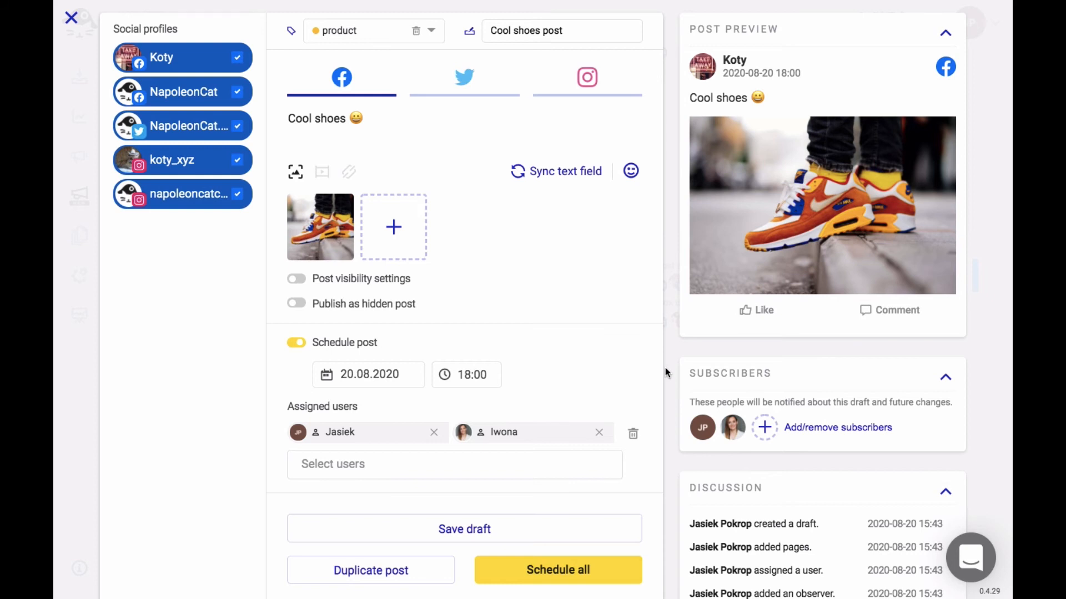
pyautogui.scroll(-3)
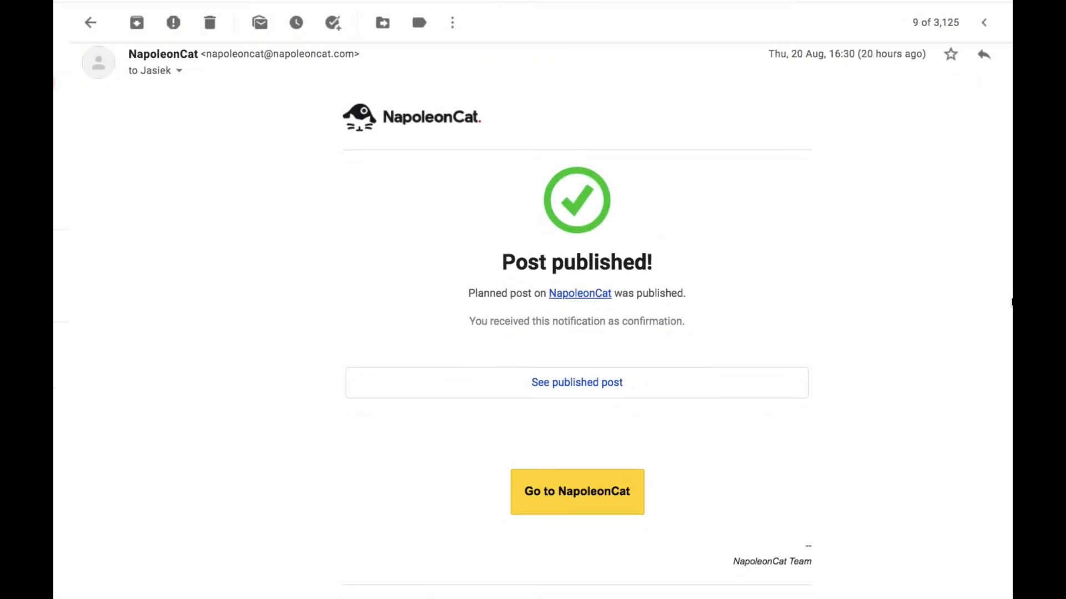
# Review the Post published email, then schedule the Cool shoes post on all profiles for 20.08 at 18:00.
pyautogui.scroll(3)
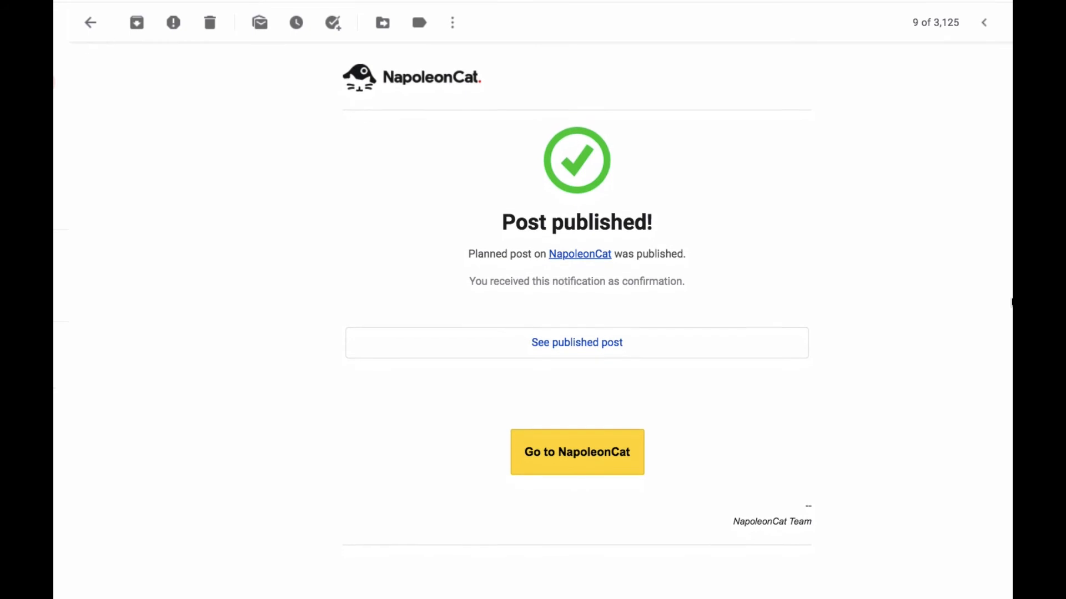
pyautogui.click(576, 452)
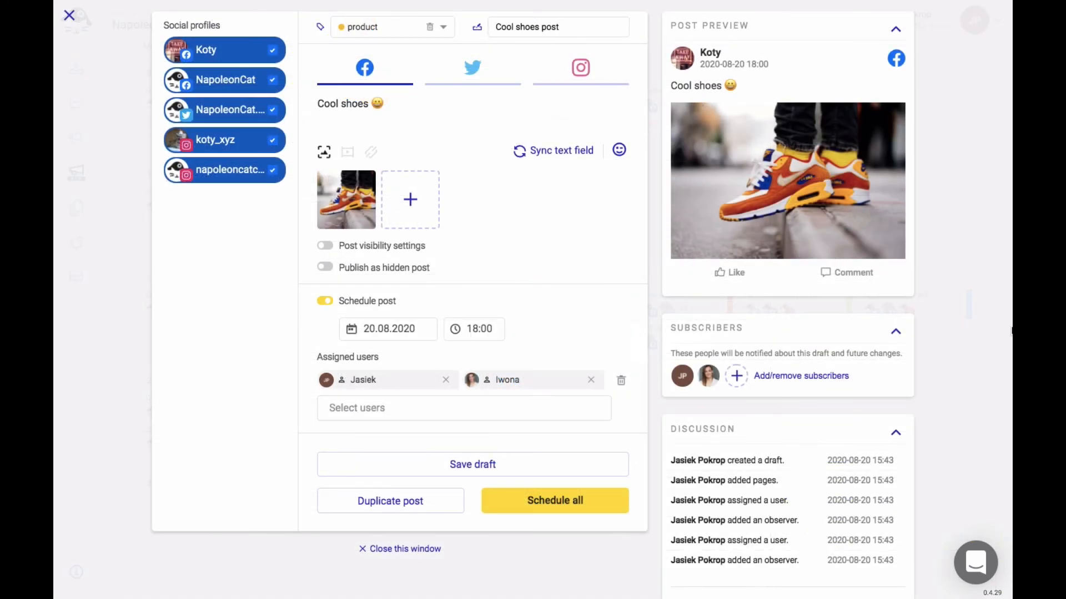
pyautogui.moveTo(925, 347)
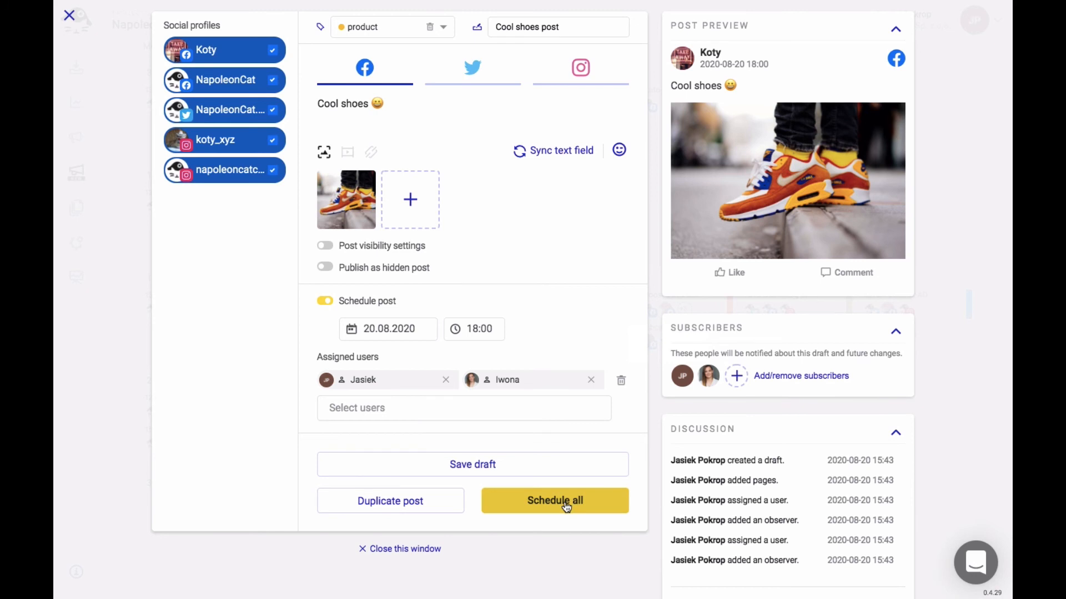
pyautogui.click(555, 500)
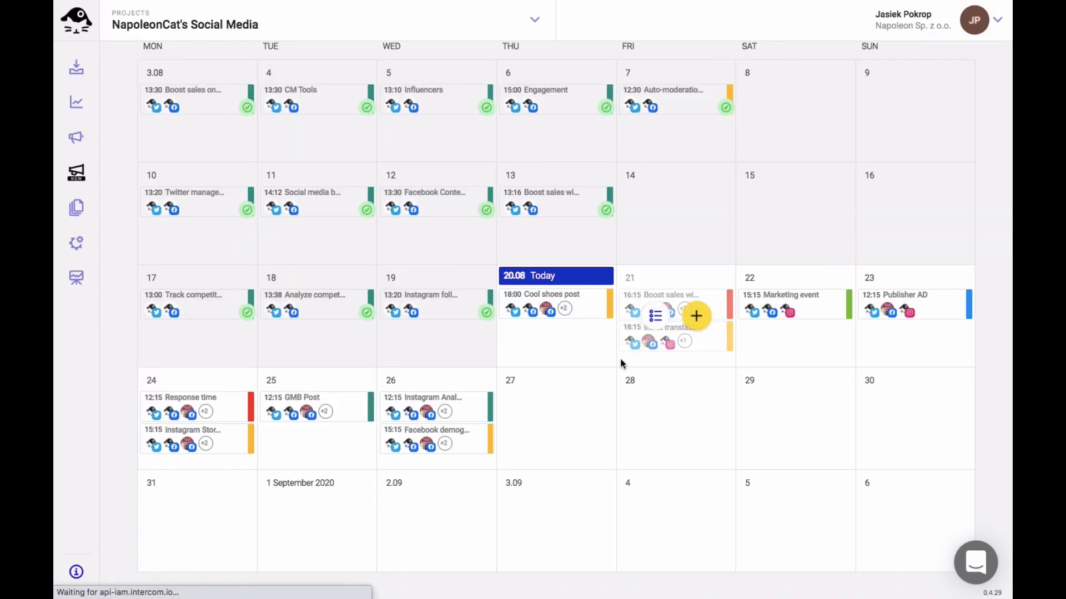
# View the Cool shoes post scheduled for 27.08 at 18:00 and read its Discussion comments.
pyautogui.click(540, 294)
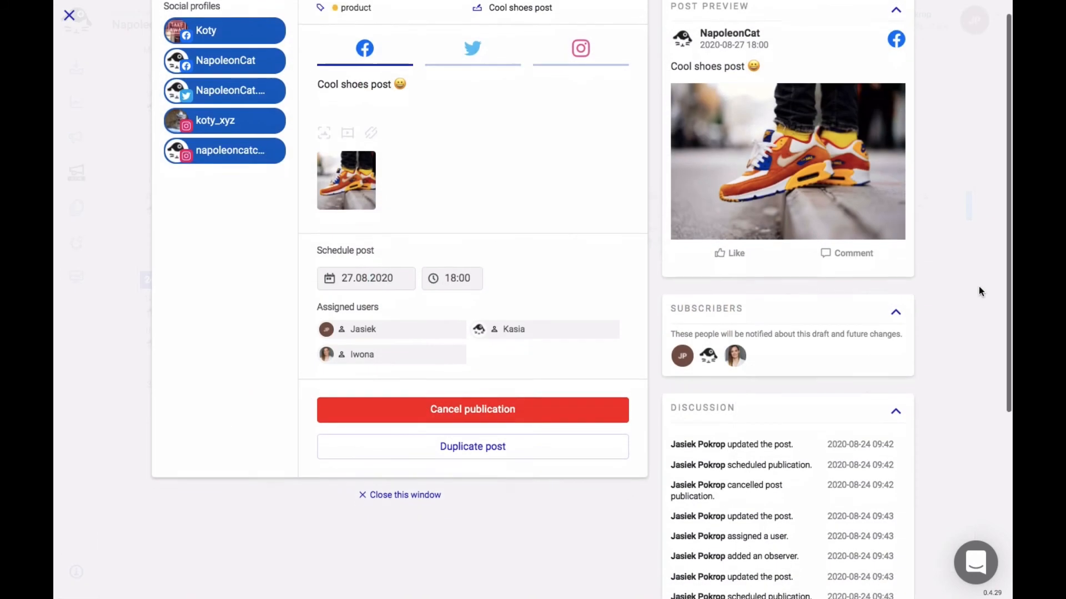
pyautogui.scroll(-3)
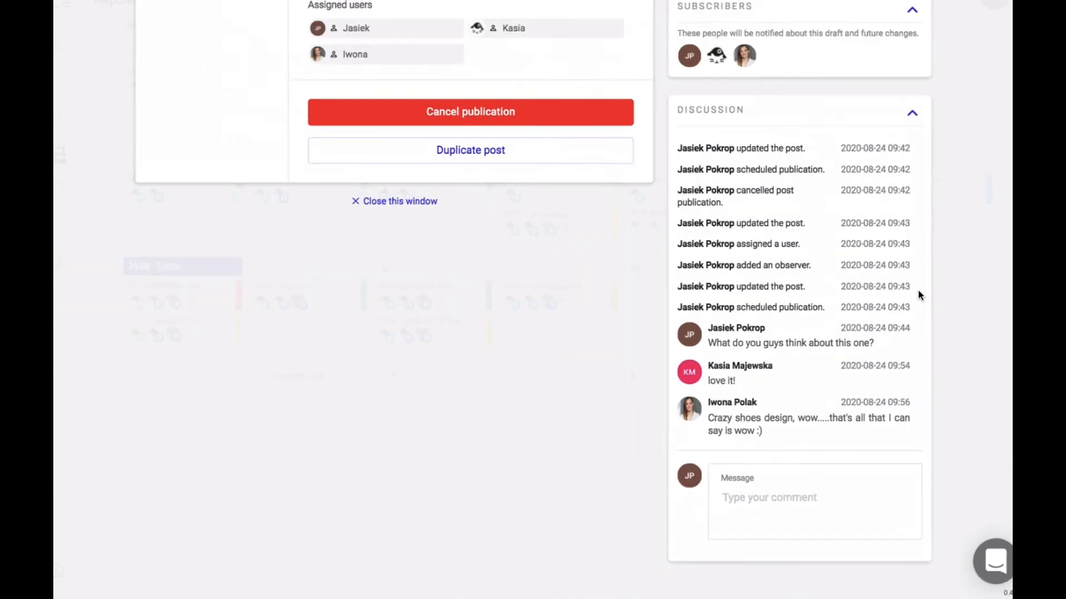
pyautogui.scroll(3)
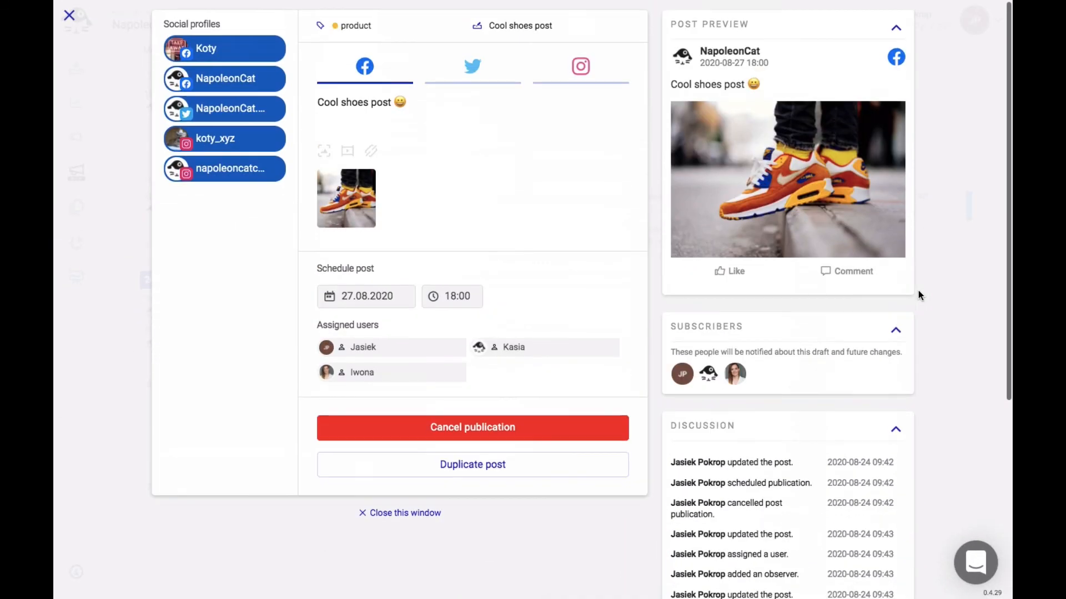
pyautogui.click(895, 28)
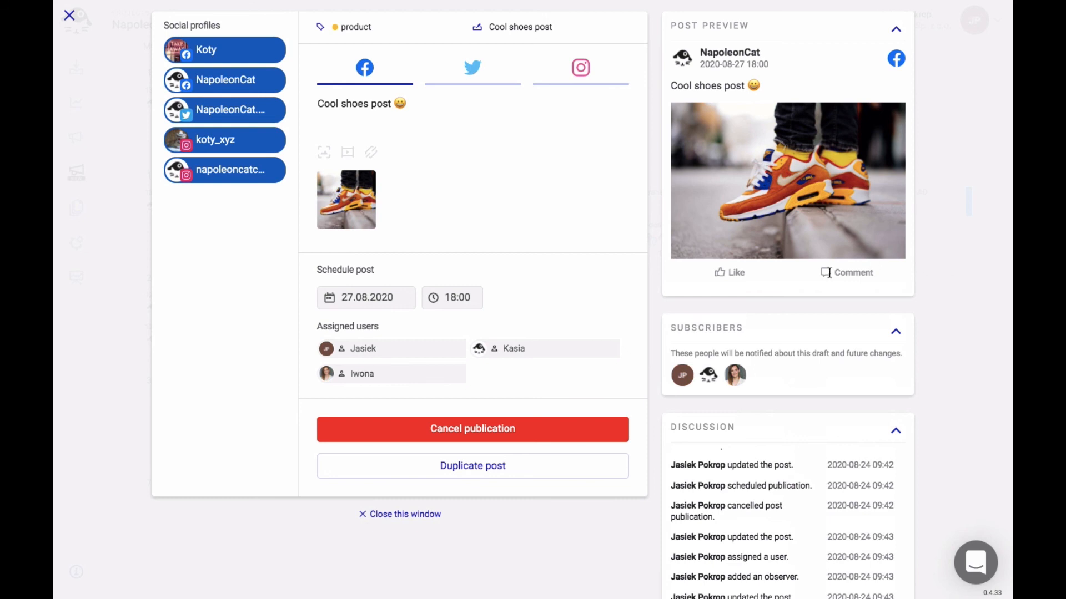
# Cancel the scheduled publication and make the Cool shoes post editable again.
pyautogui.click(472, 429)
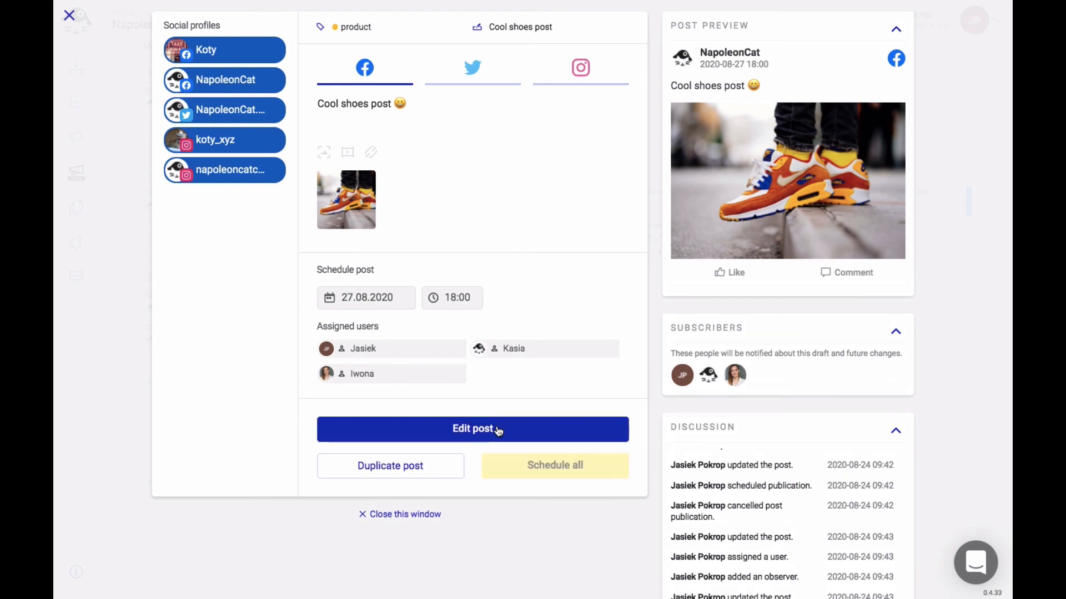
pyautogui.click(471, 429)
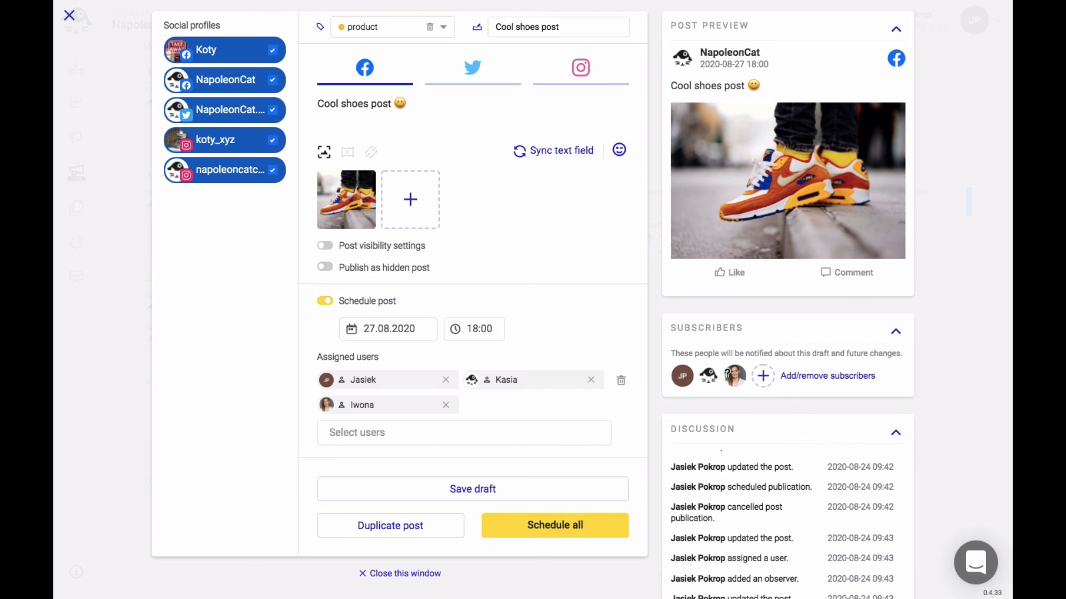
# Add three subscribers (six total) and reschedule the post on all profiles for 27.08 at 18:00.
pyautogui.click(762, 376)
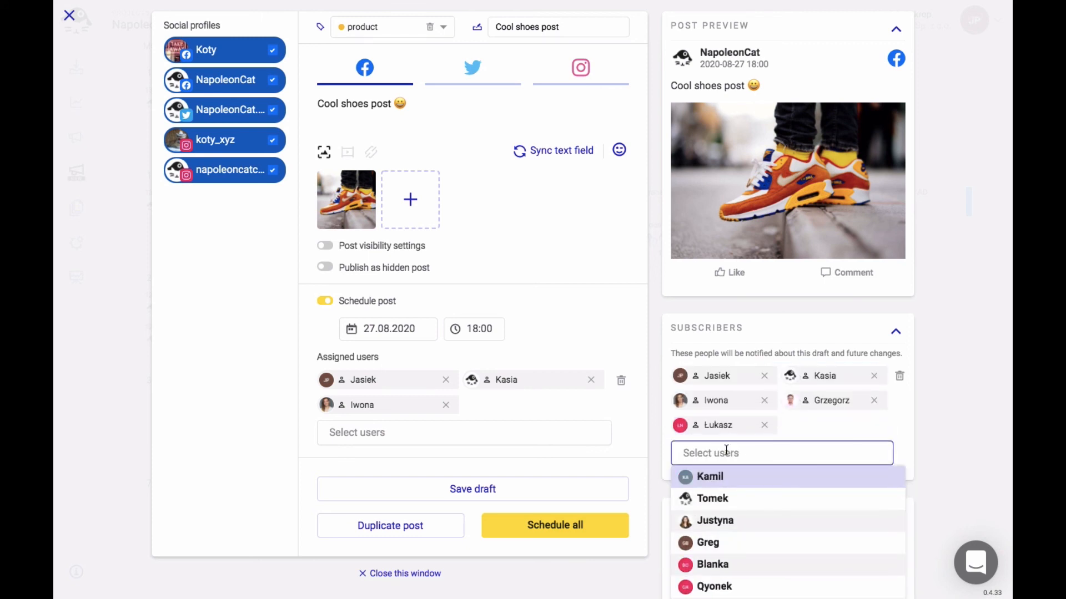
pyautogui.click(709, 476)
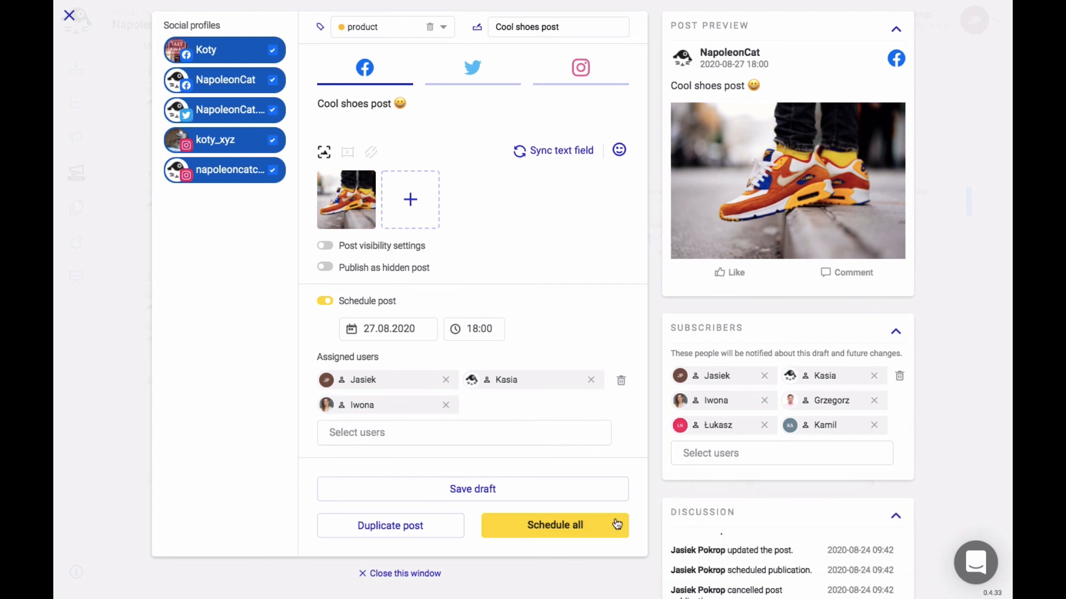
pyautogui.click(555, 525)
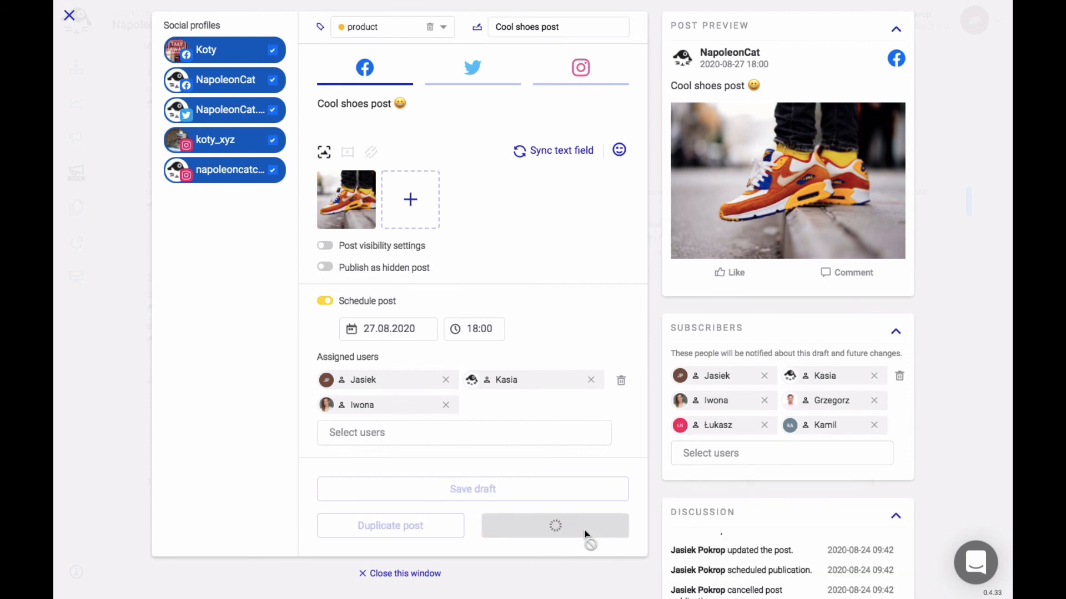
pyautogui.click(555, 525)
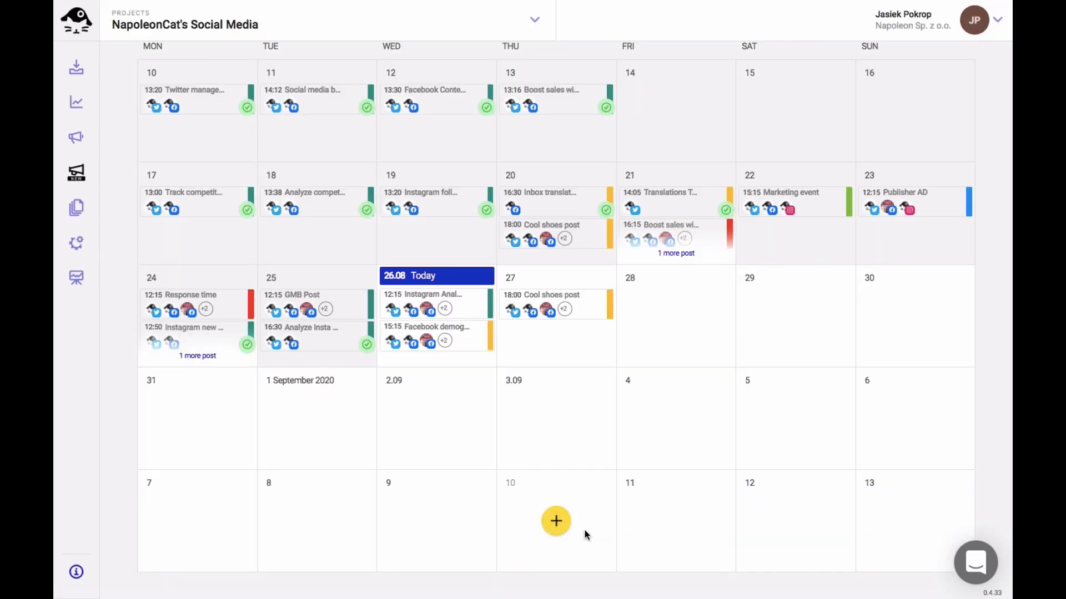